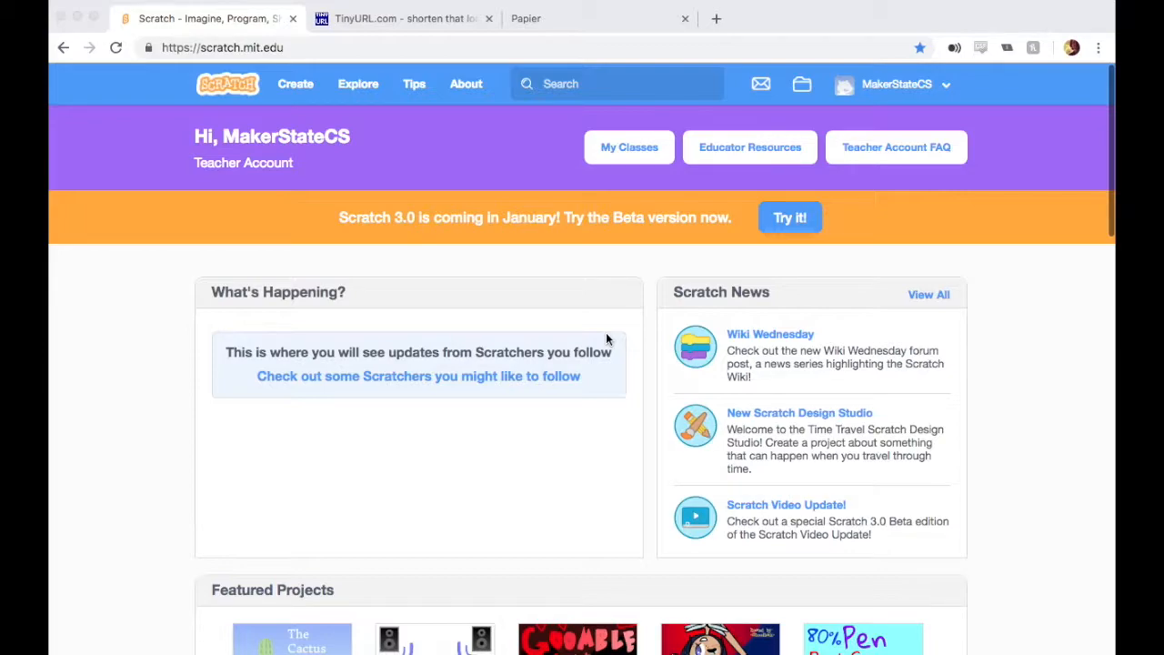
mouse_move(708, 222)
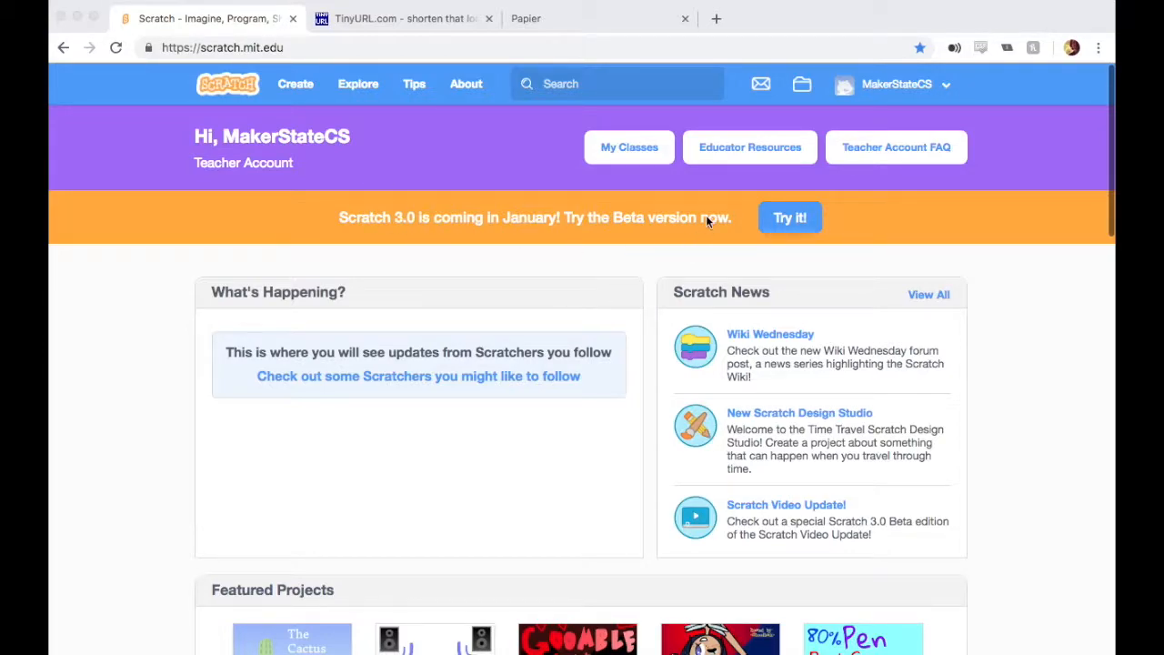
mouse_move(327, 191)
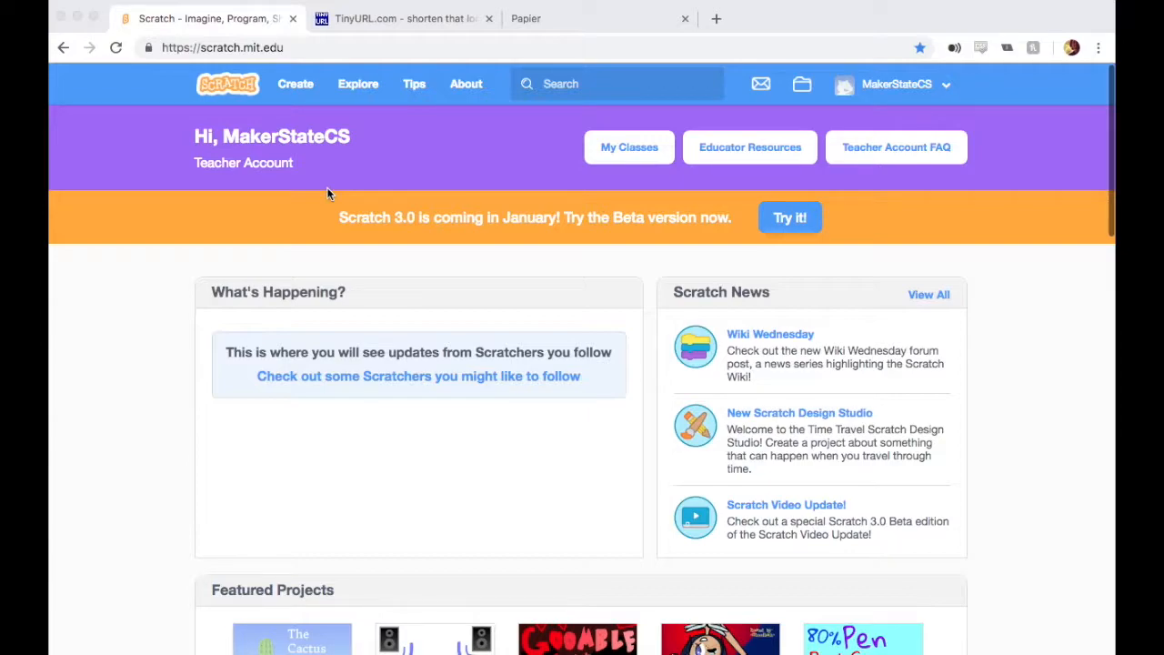
mouse_move(937, 489)
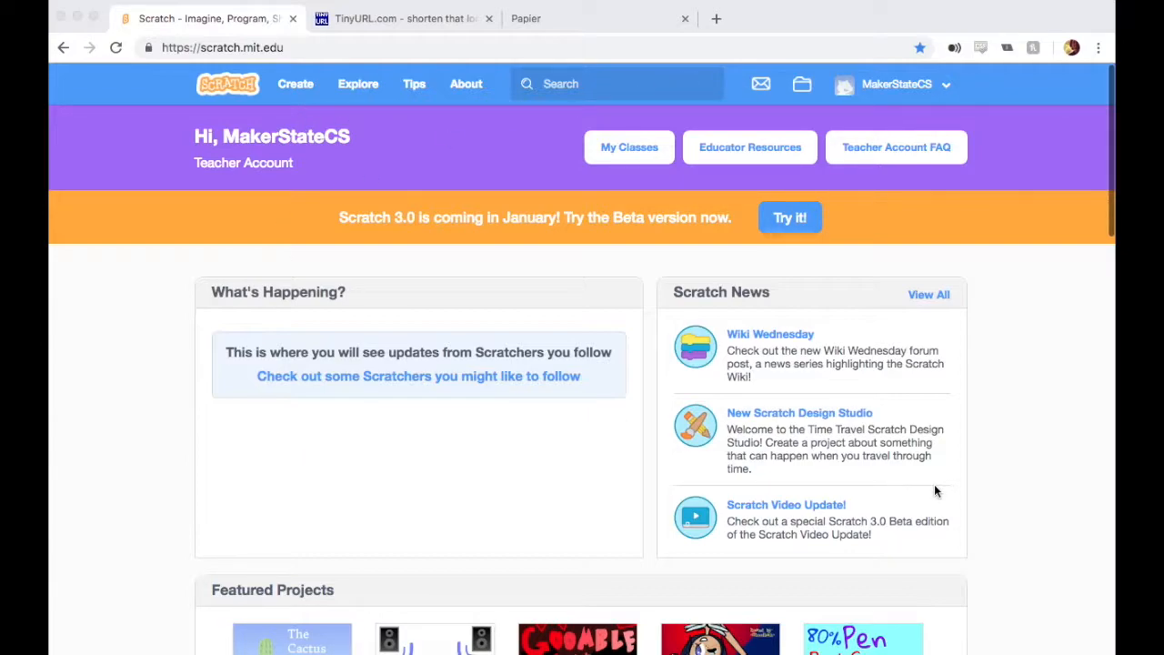
mouse_move(617, 153)
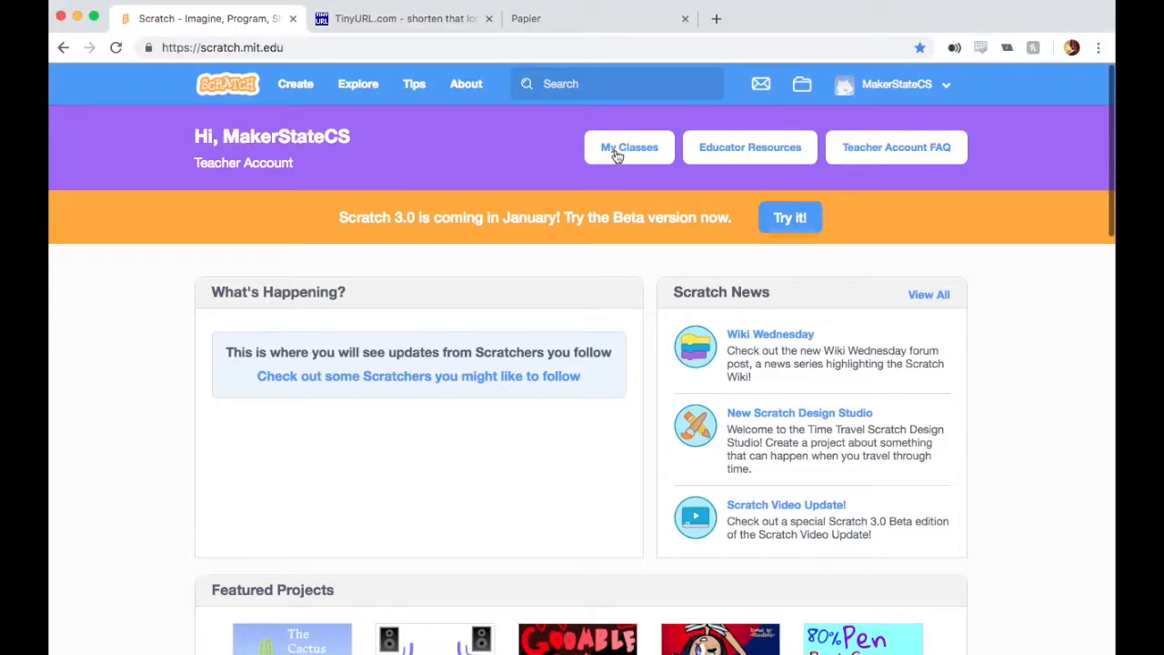
Go to My Classes and start a new class.
left_click(626, 146)
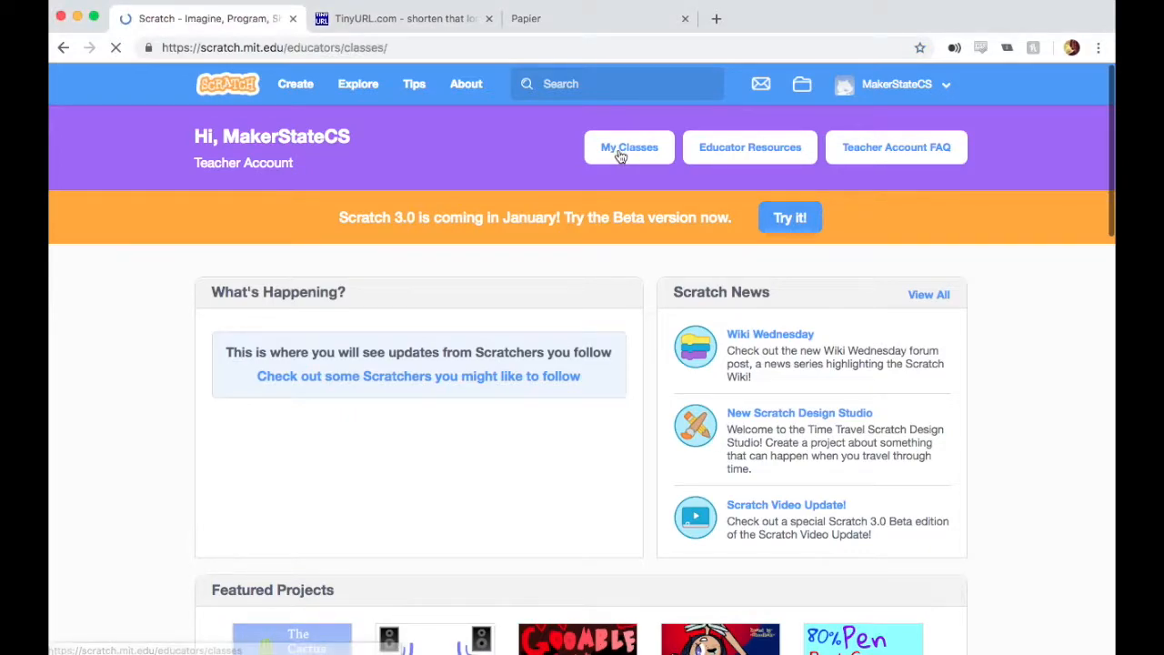
left_click(622, 146)
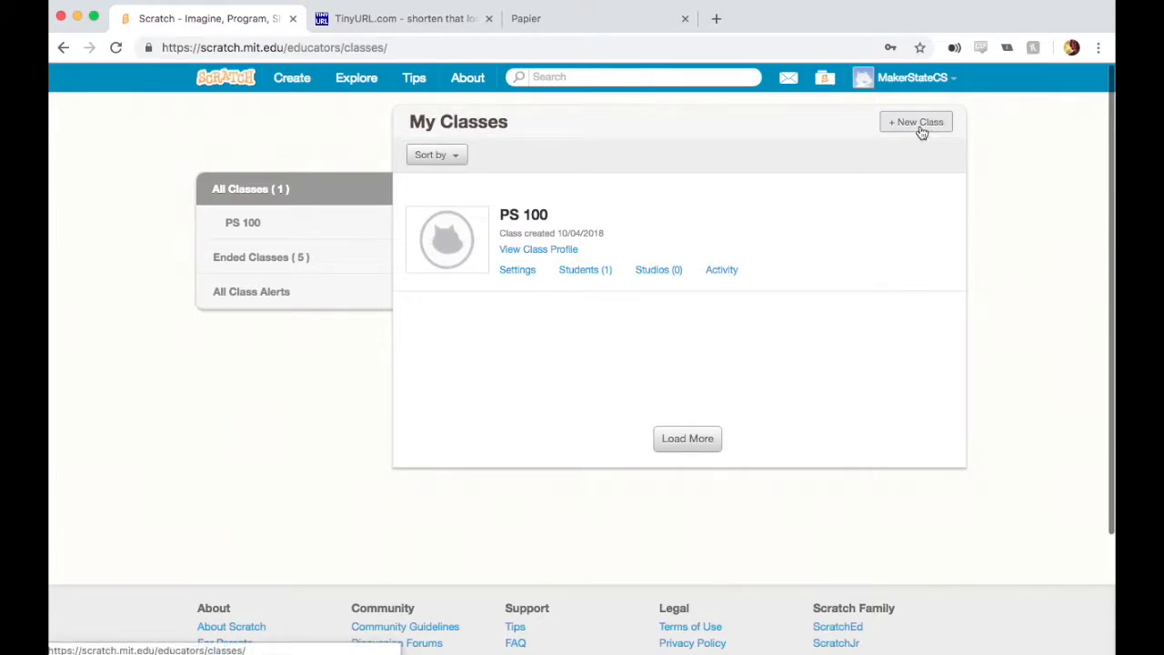
left_click(915, 120)
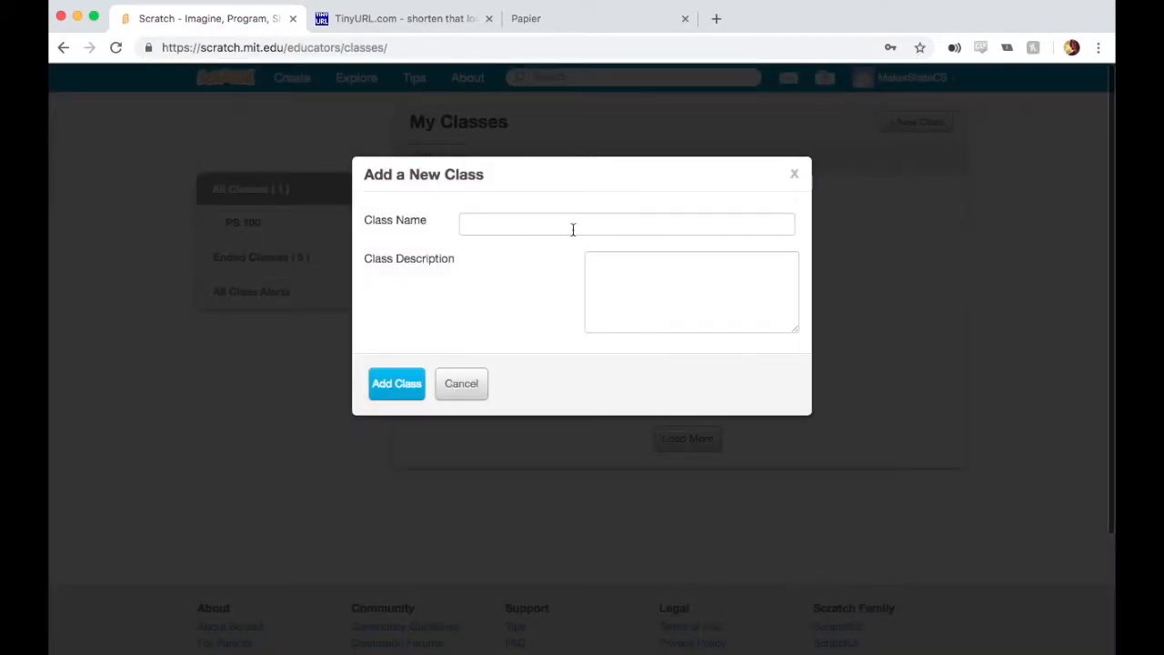
Name it 'My Class', describe it as the class page for my afterschool maker space, and add it.
type("My Class")
type("T")
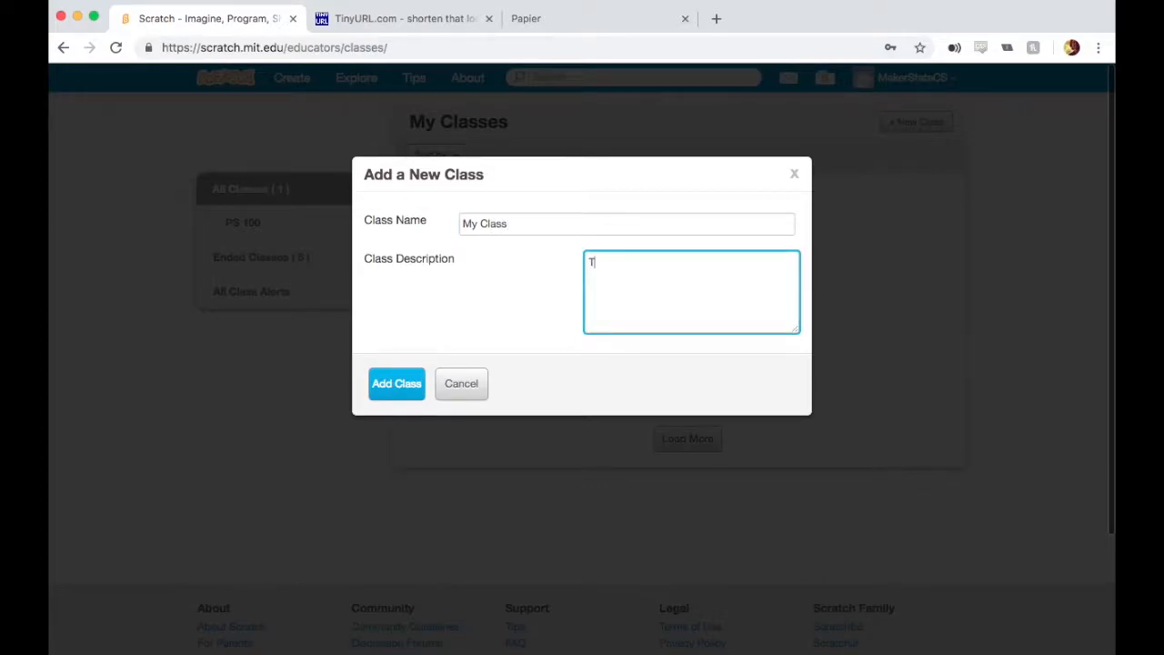
type("his is the class p")
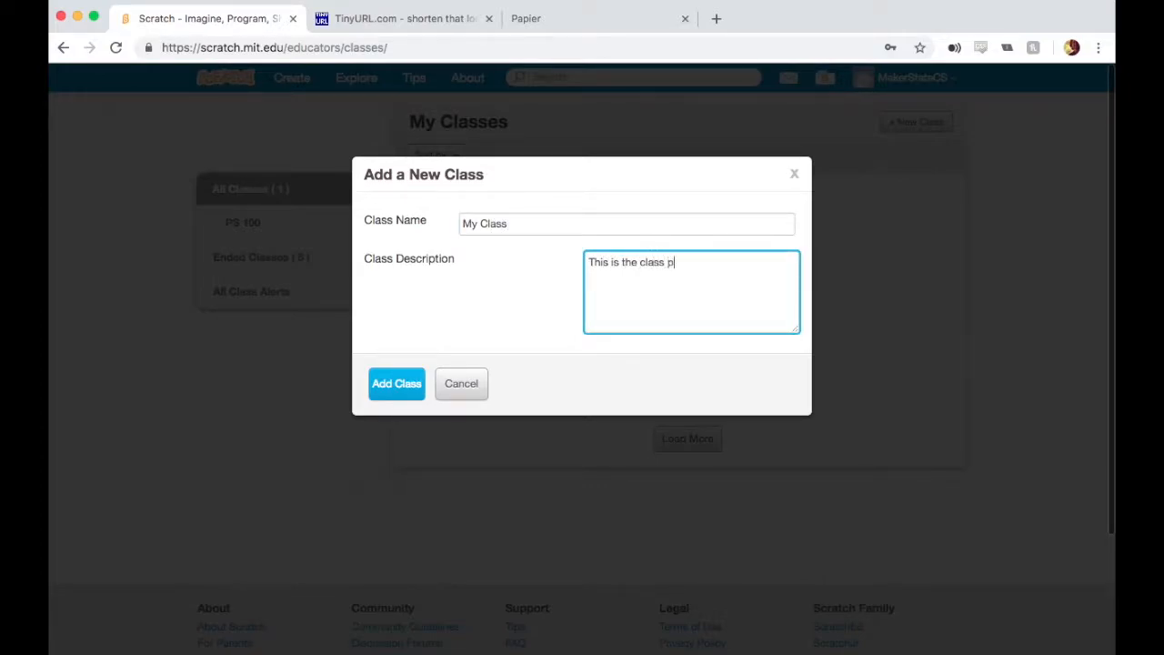
type("age for my afters")
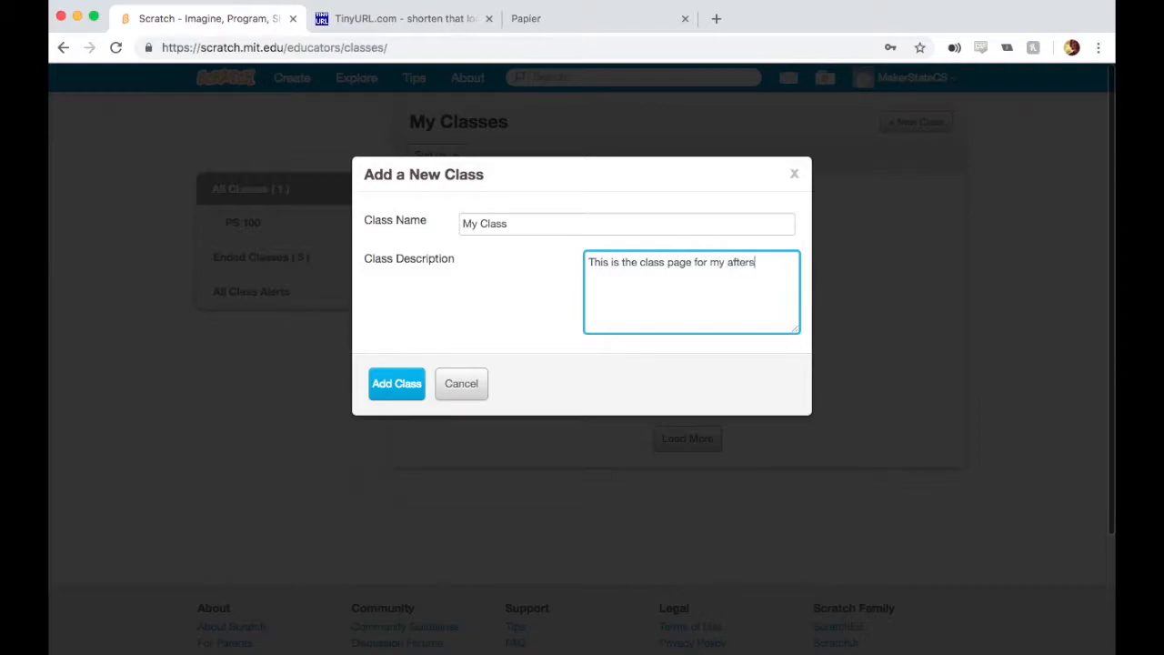
type("chool maker s")
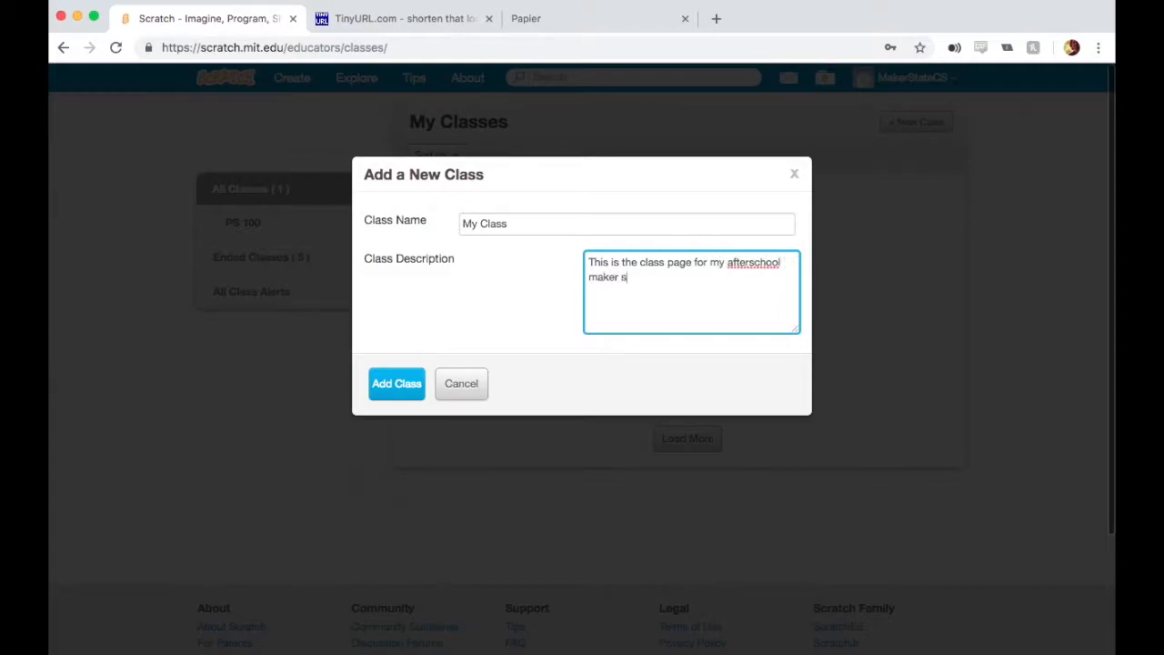
type("pace.")
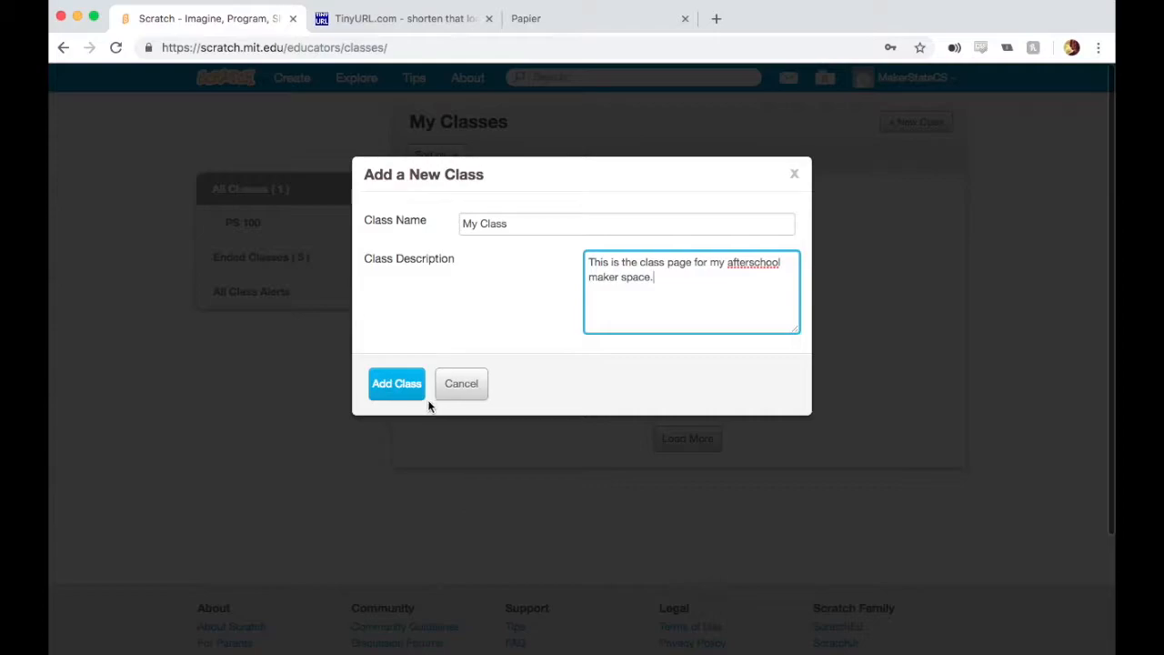
left_click(397, 383)
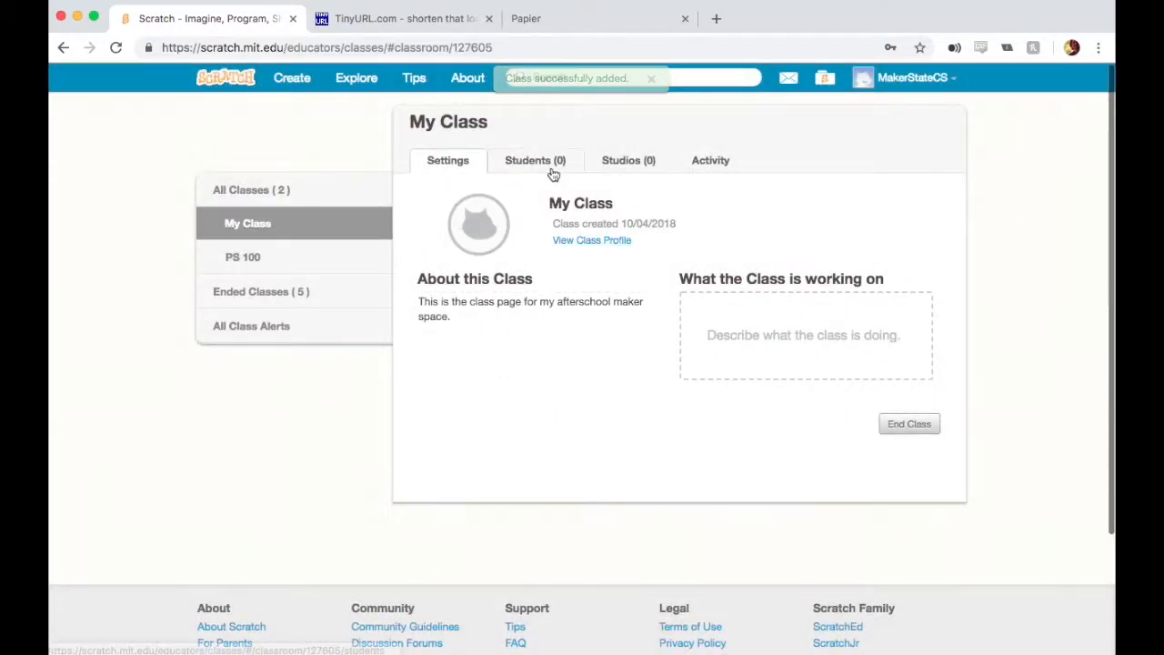
On the Students tab, try adding a student with an empty username, then cancel the form.
left_click(535, 160)
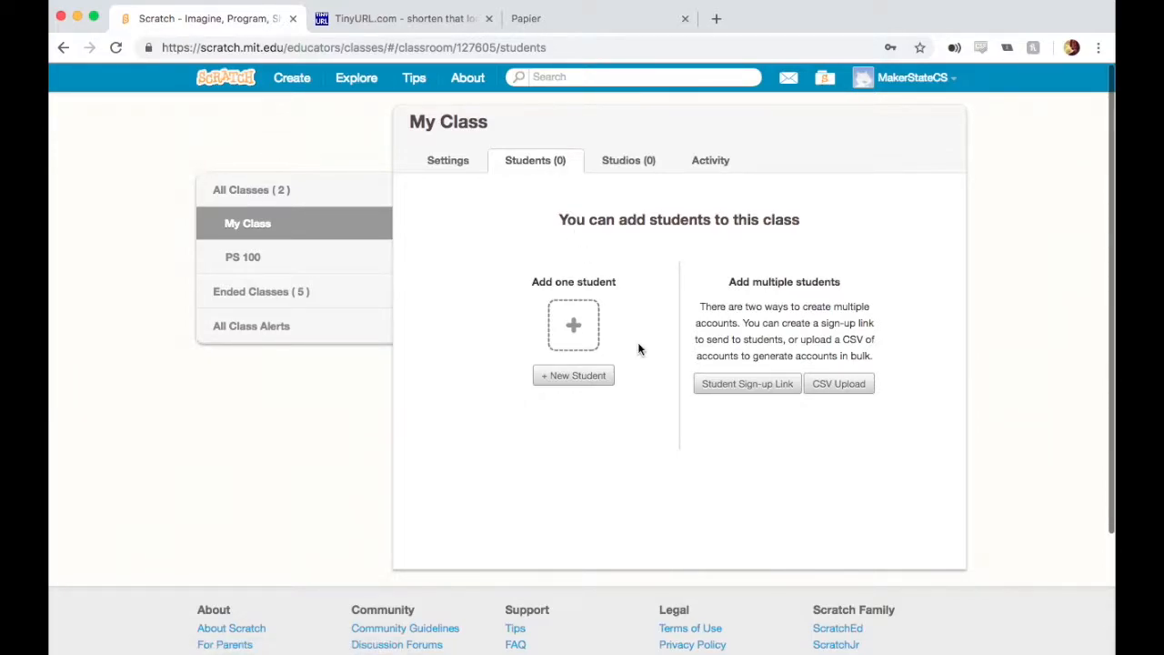
mouse_move(574, 374)
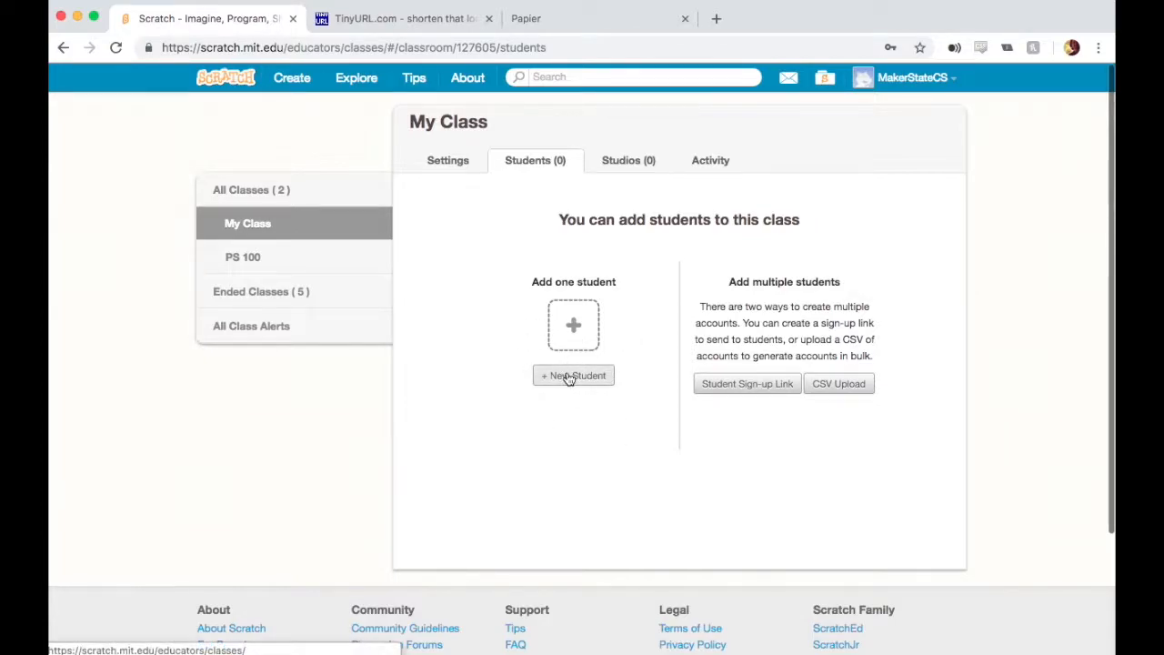
left_click(573, 375)
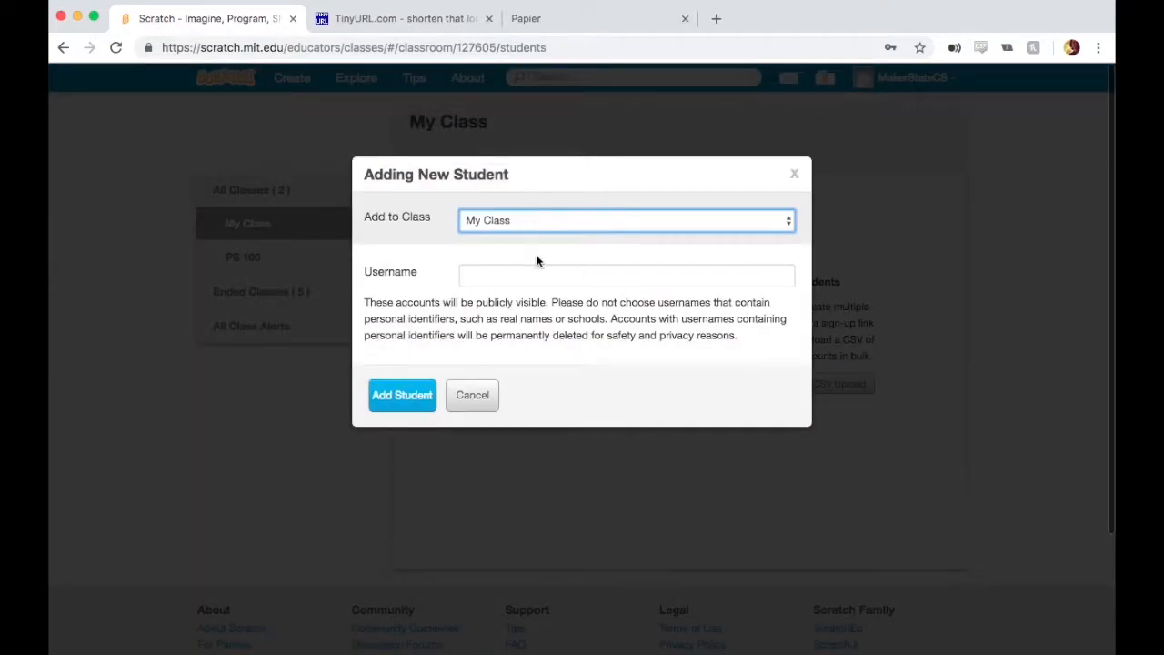
left_click(626, 275)
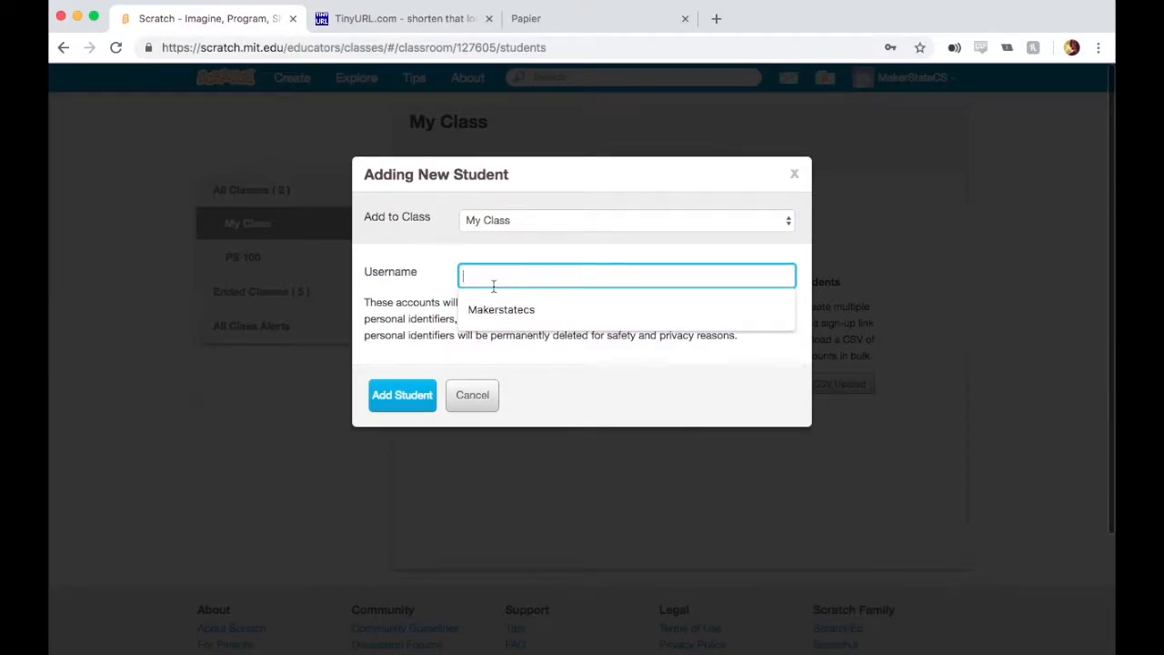
left_click(400, 396)
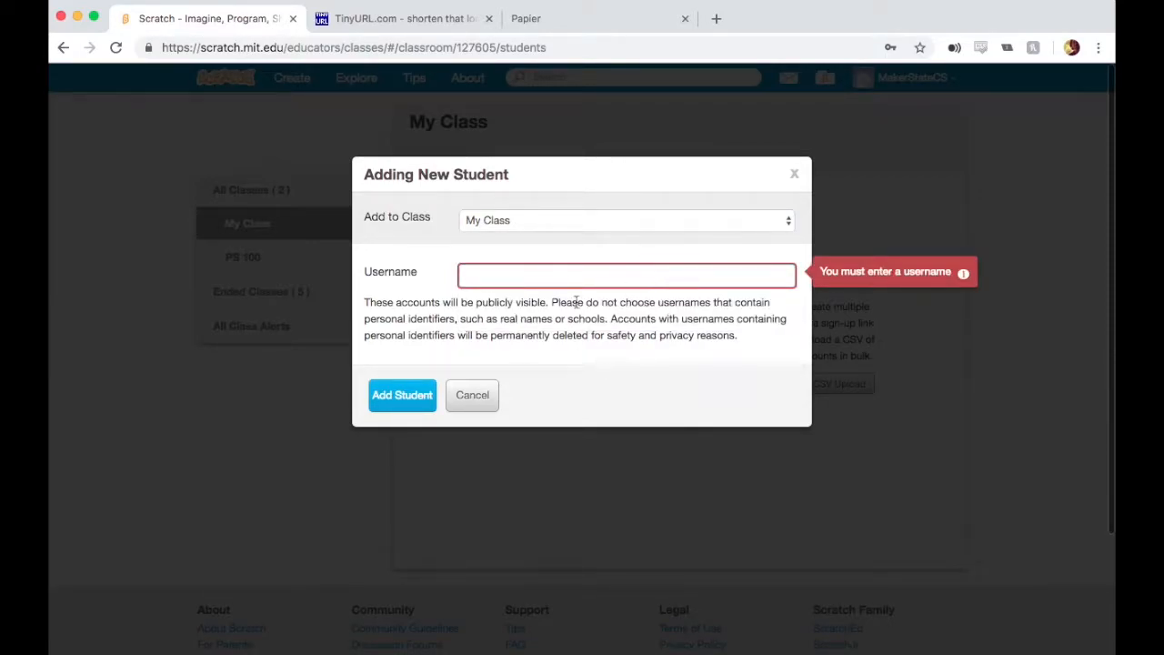
mouse_move(505, 437)
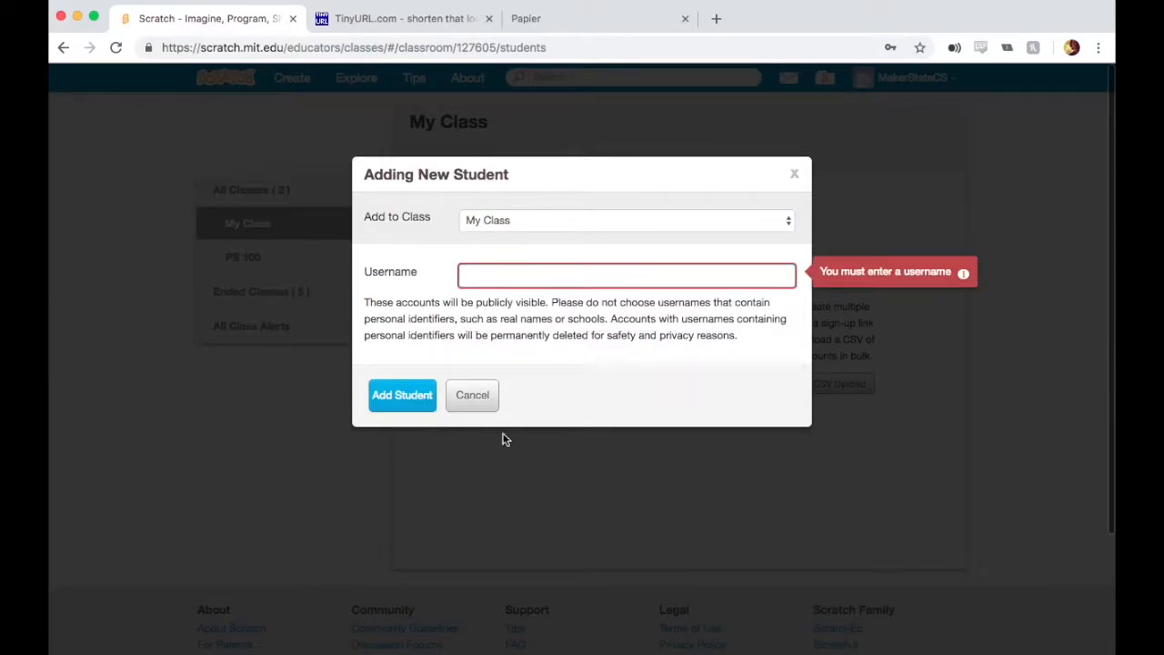
mouse_move(484, 404)
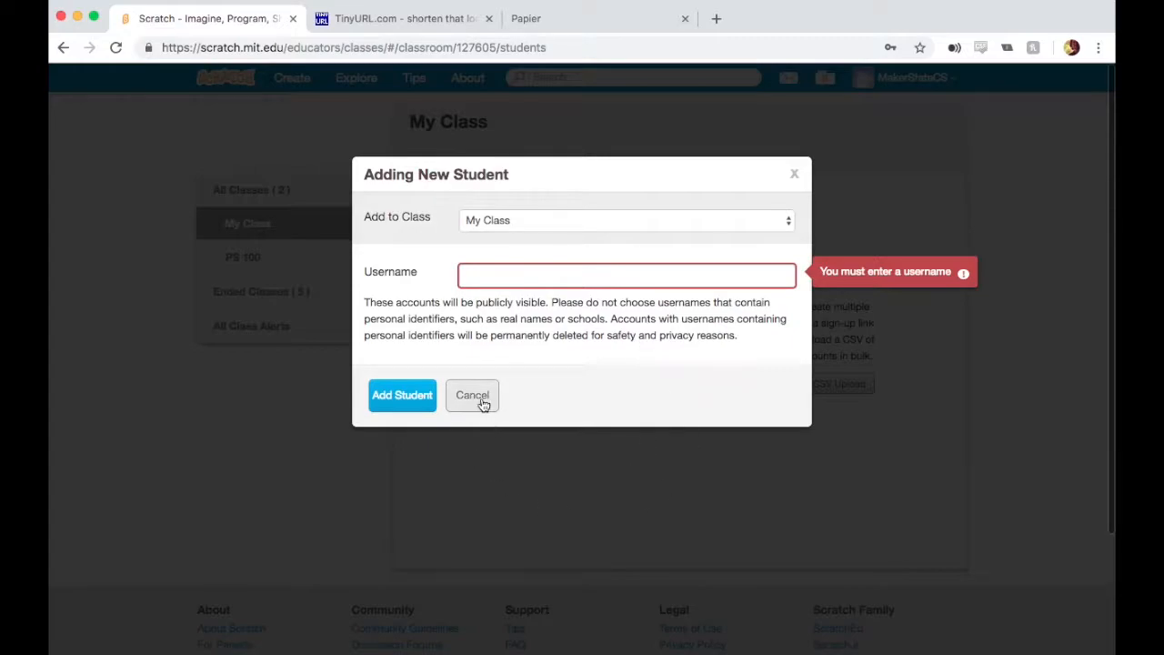
left_click(473, 395)
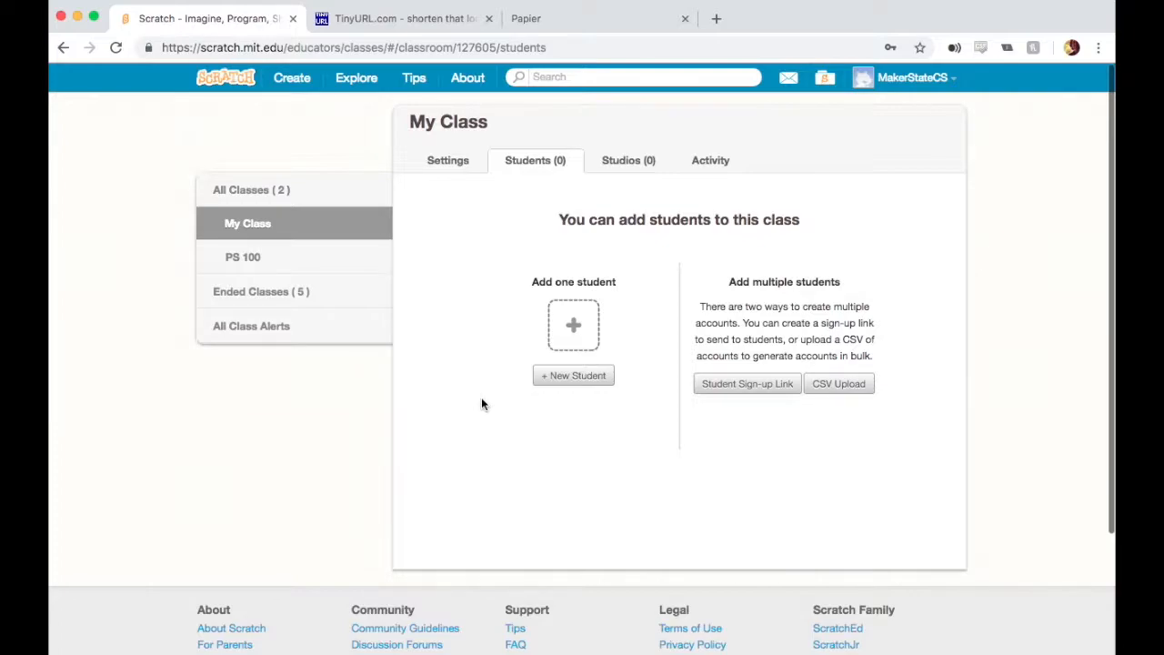
mouse_move(773, 411)
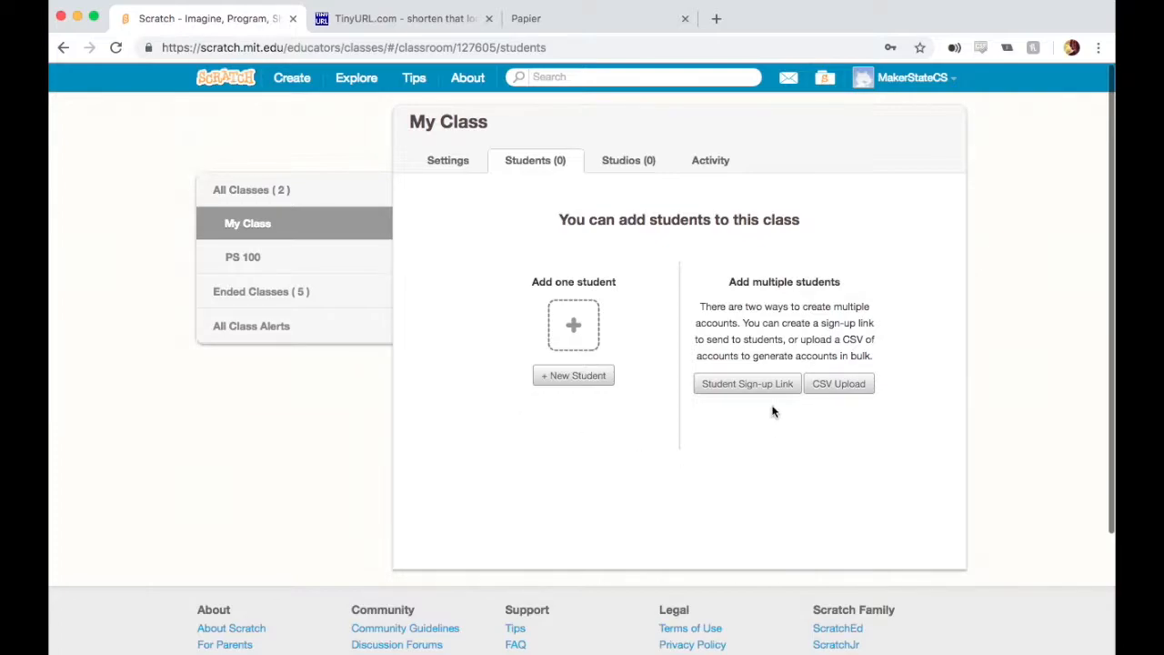
mouse_move(764, 393)
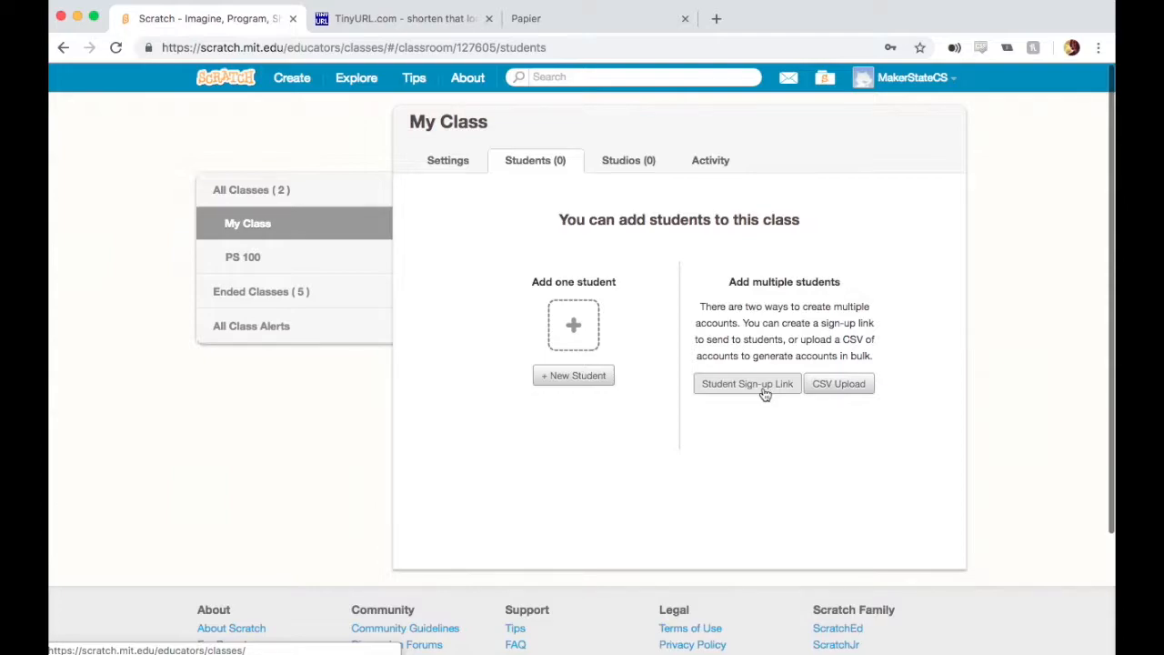
Generate a student sign-up link for My Class.
left_click(748, 384)
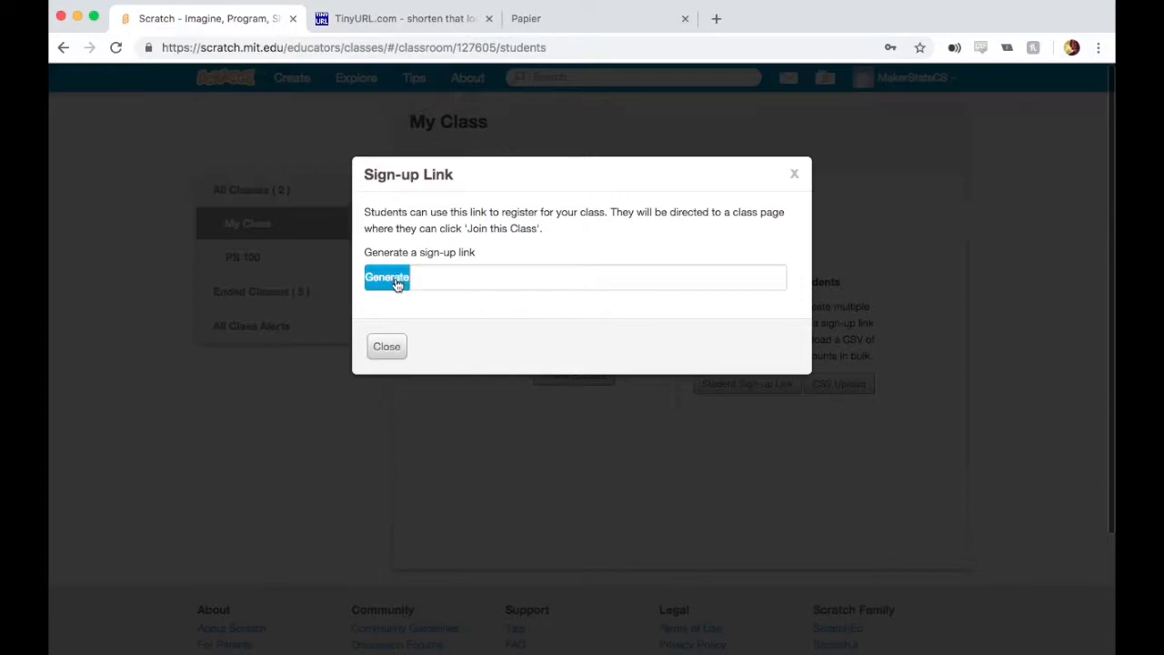
left_click(386, 276)
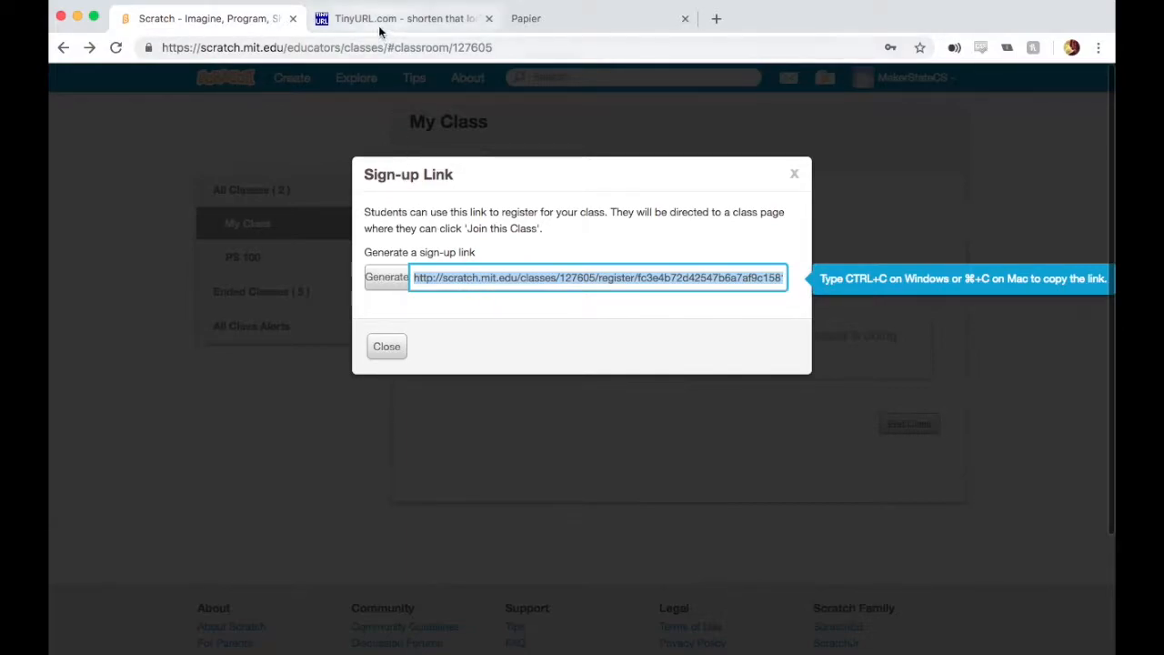
mouse_move(397, 33)
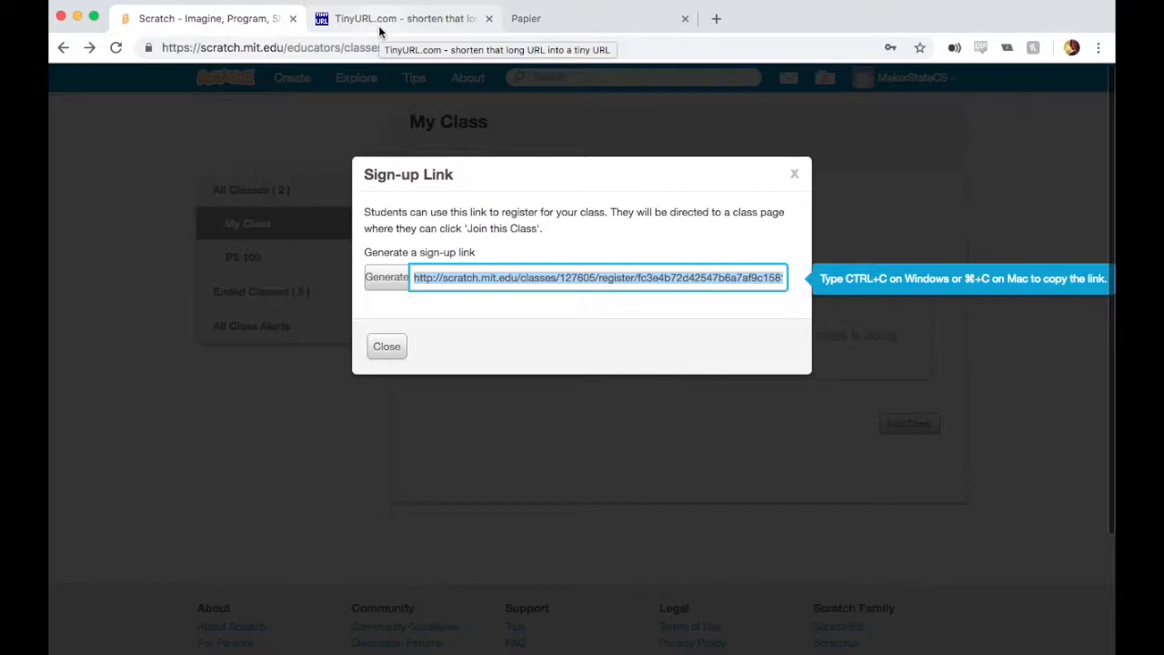
In TinyURL, shorten the sign-up link with custom alias myScratchClass.
left_click(404, 18)
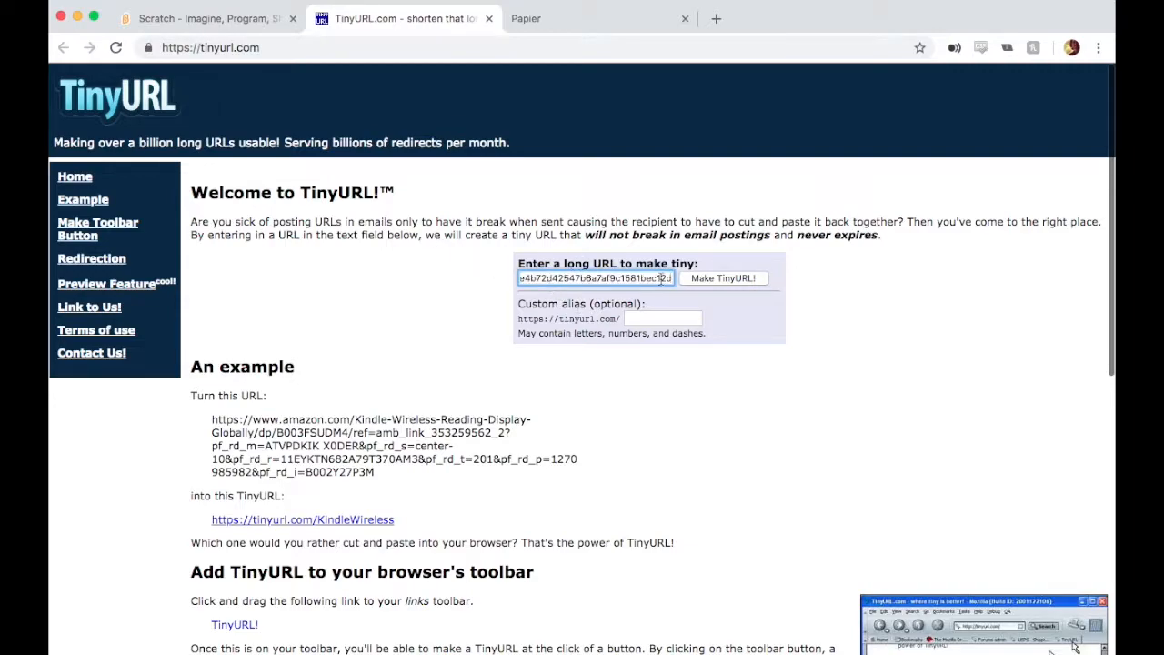
left_click(662, 316)
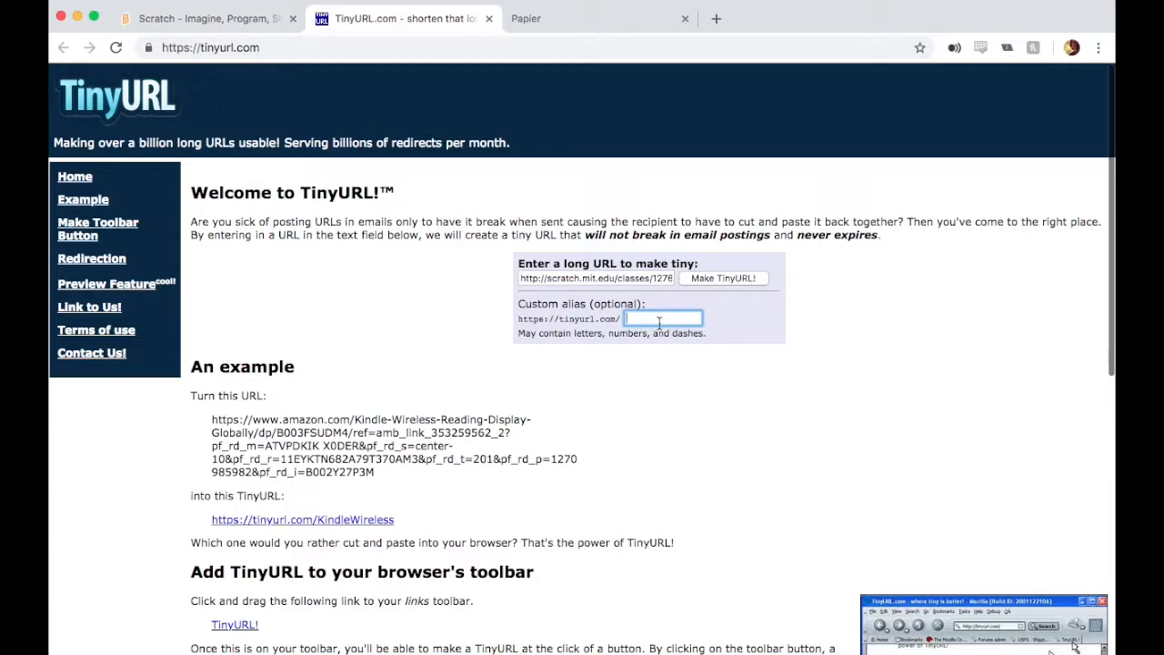
type("myScratchClass")
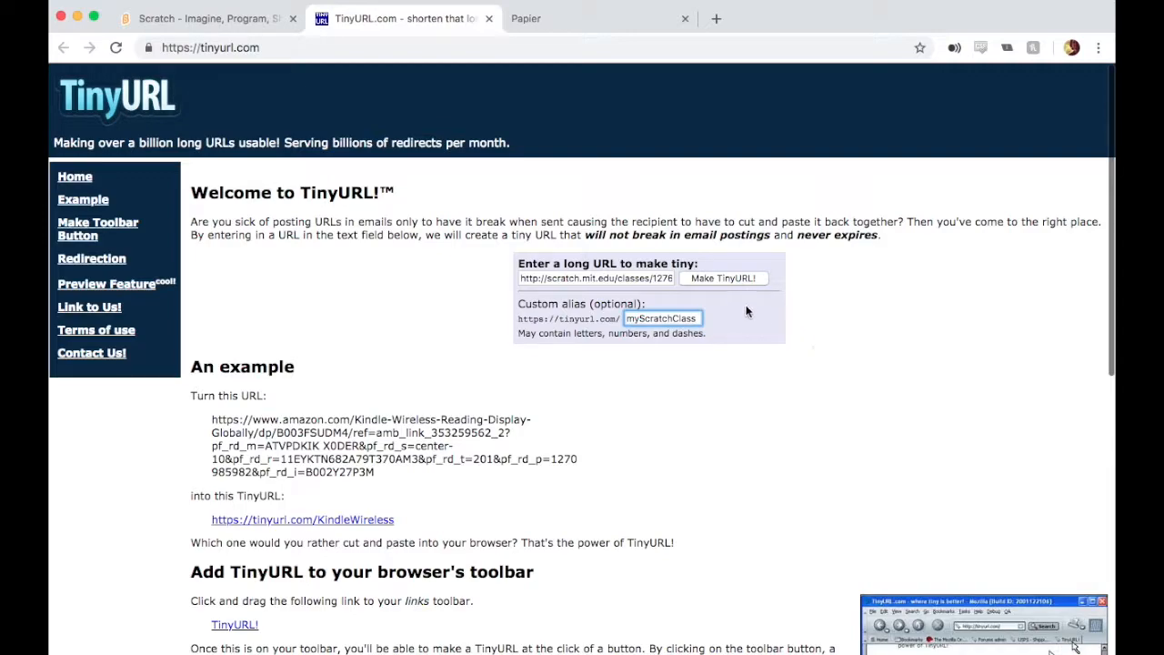
left_click(724, 279)
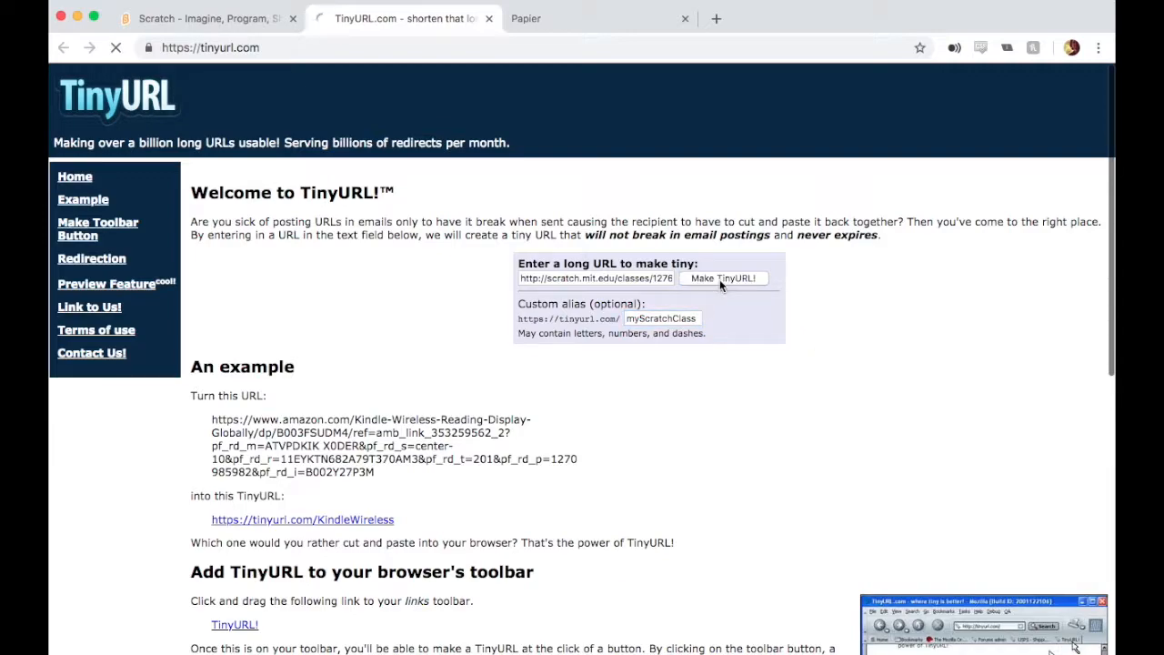
left_click(724, 278)
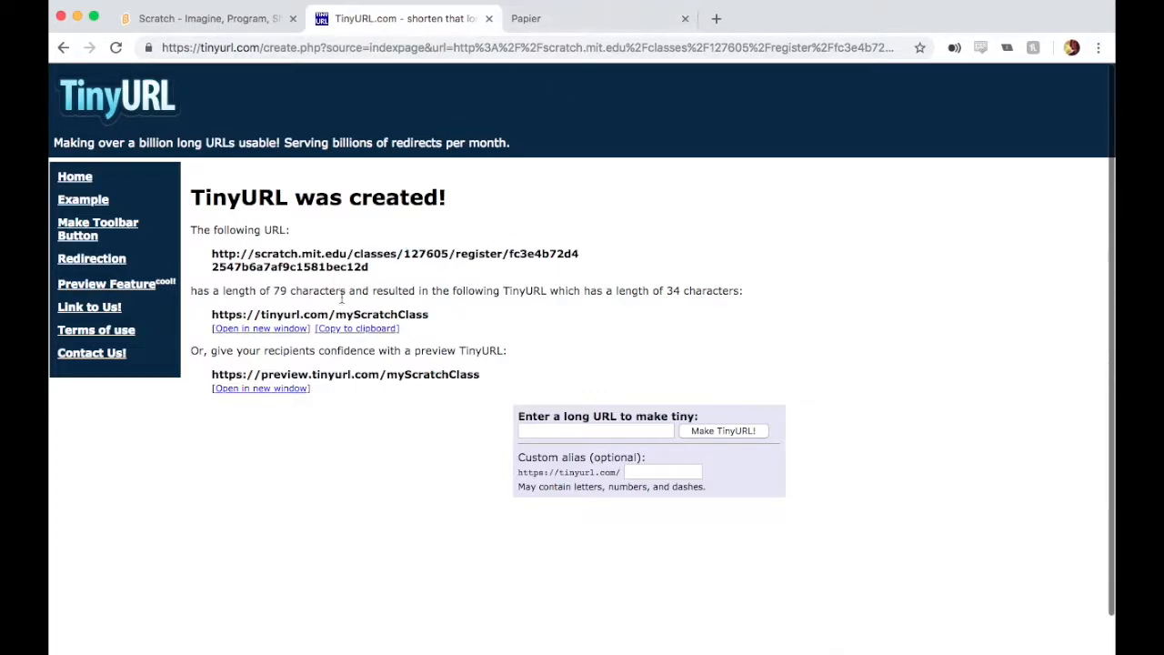
Follow the short link to the My Class registration form, clear username and password, then close it.
double_click(337, 312)
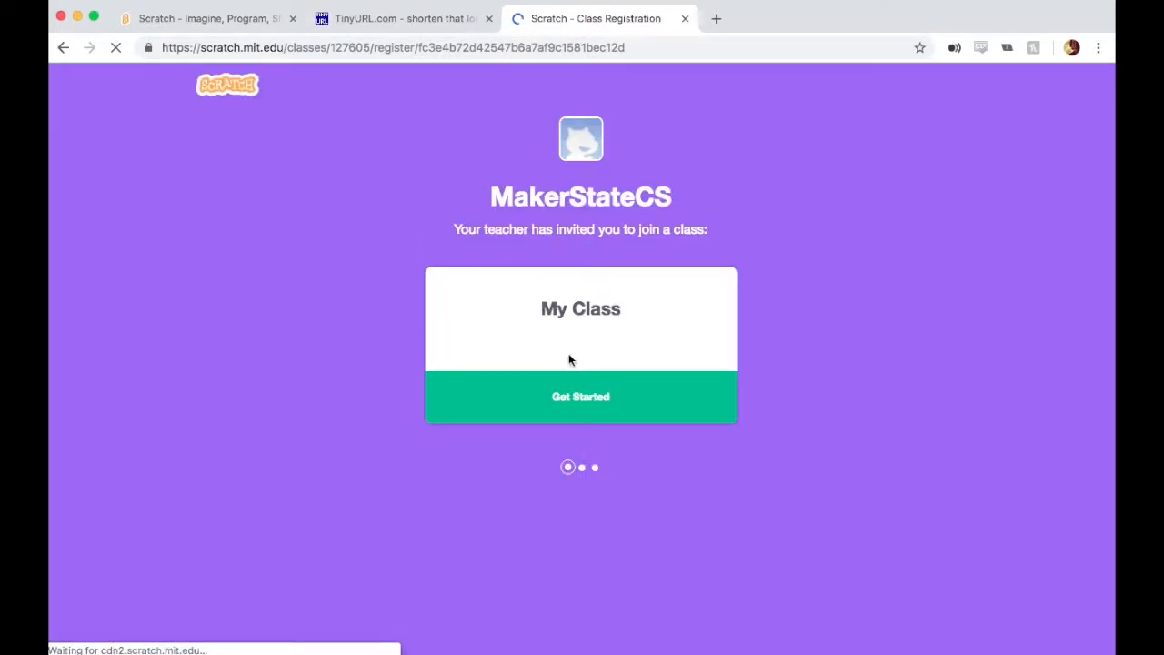
left_click(581, 397)
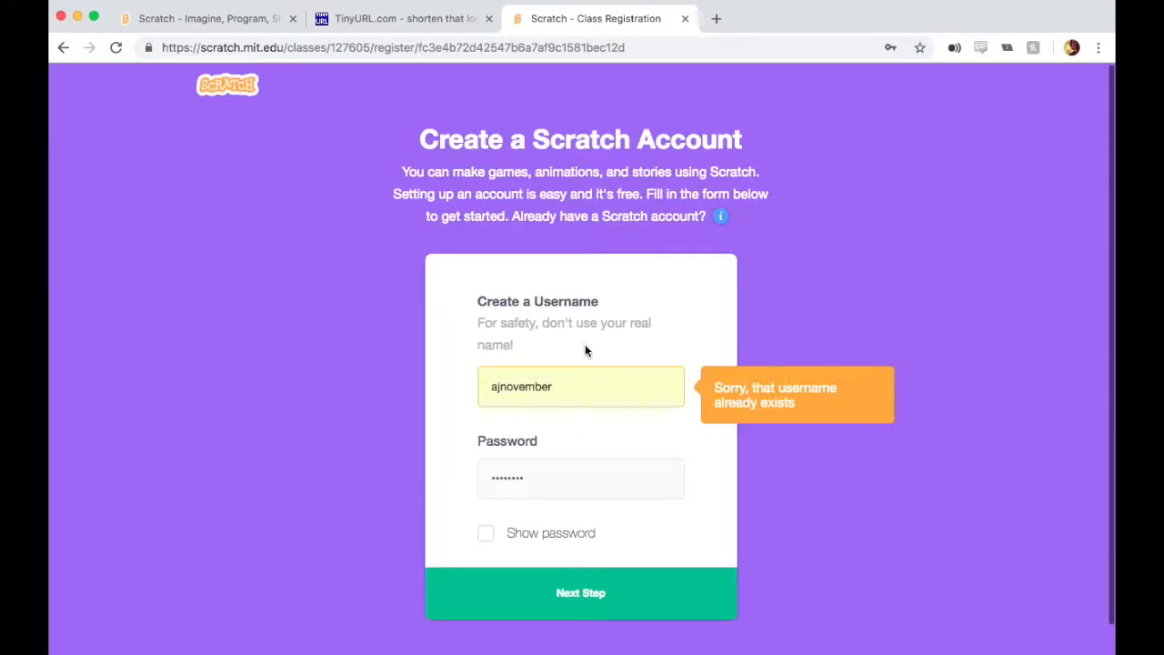
left_click(580, 386)
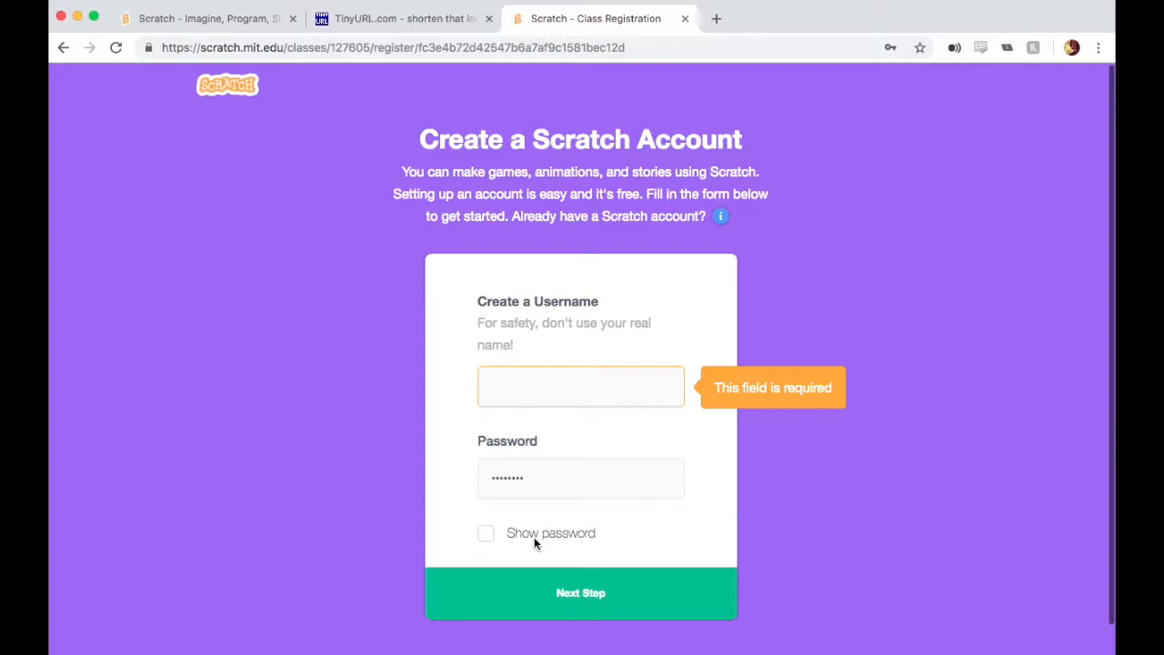
left_click(580, 477)
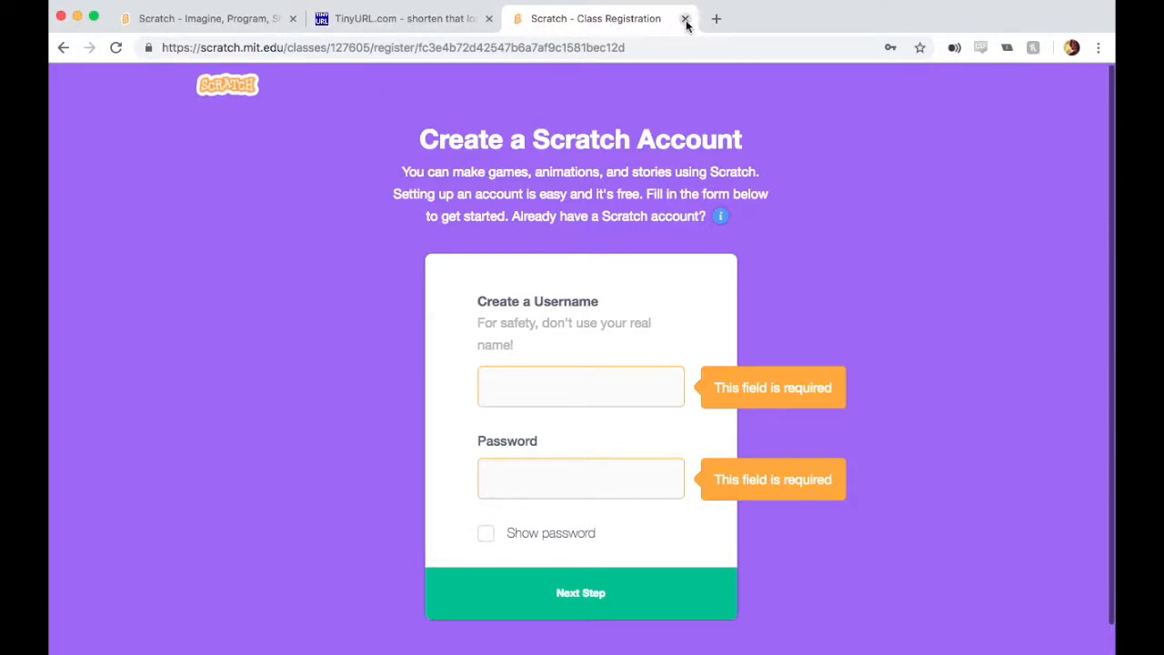
left_click(686, 18)
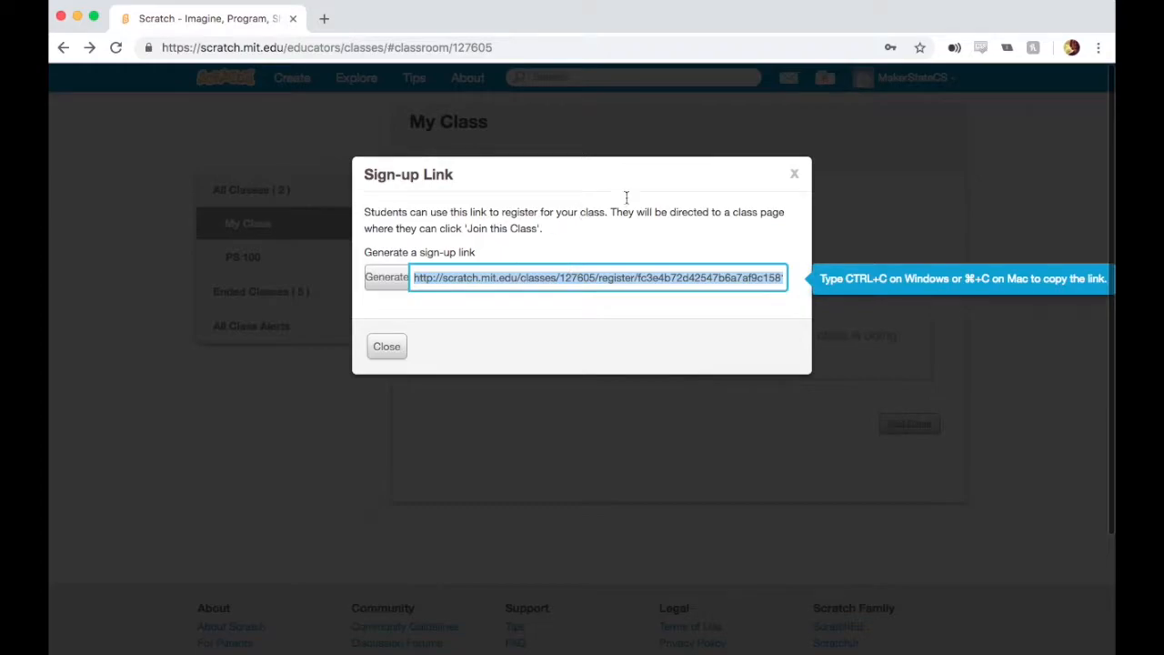
Close the sign-up link dialog and start the CSV Upload for bulk student accounts.
left_click(386, 346)
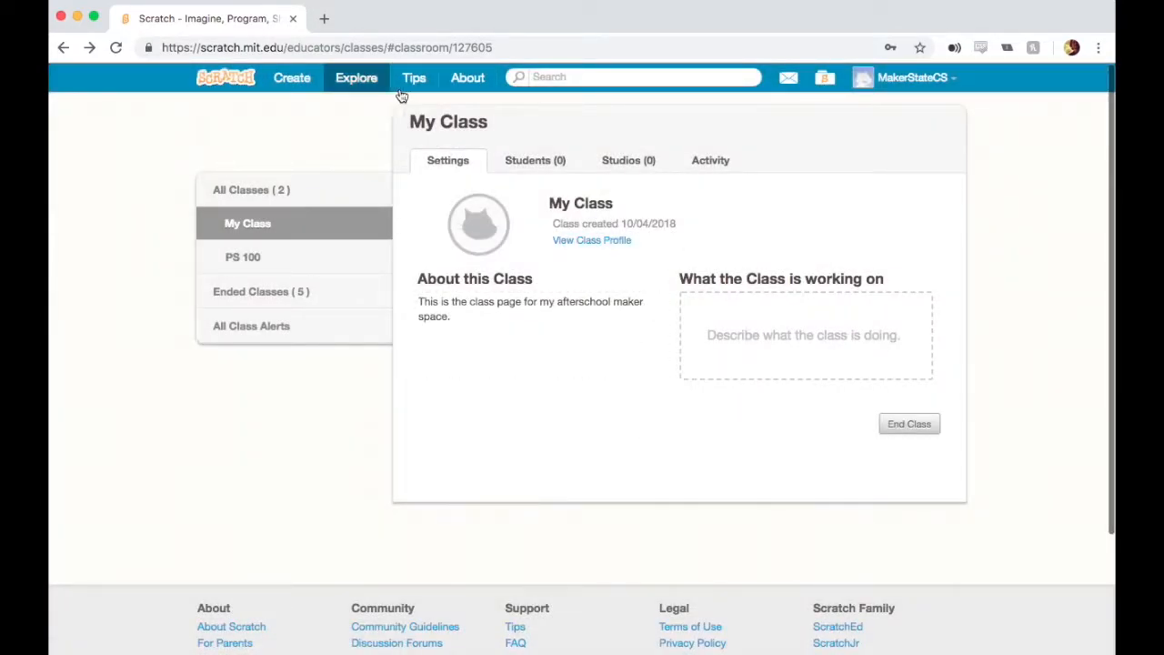
left_click(535, 160)
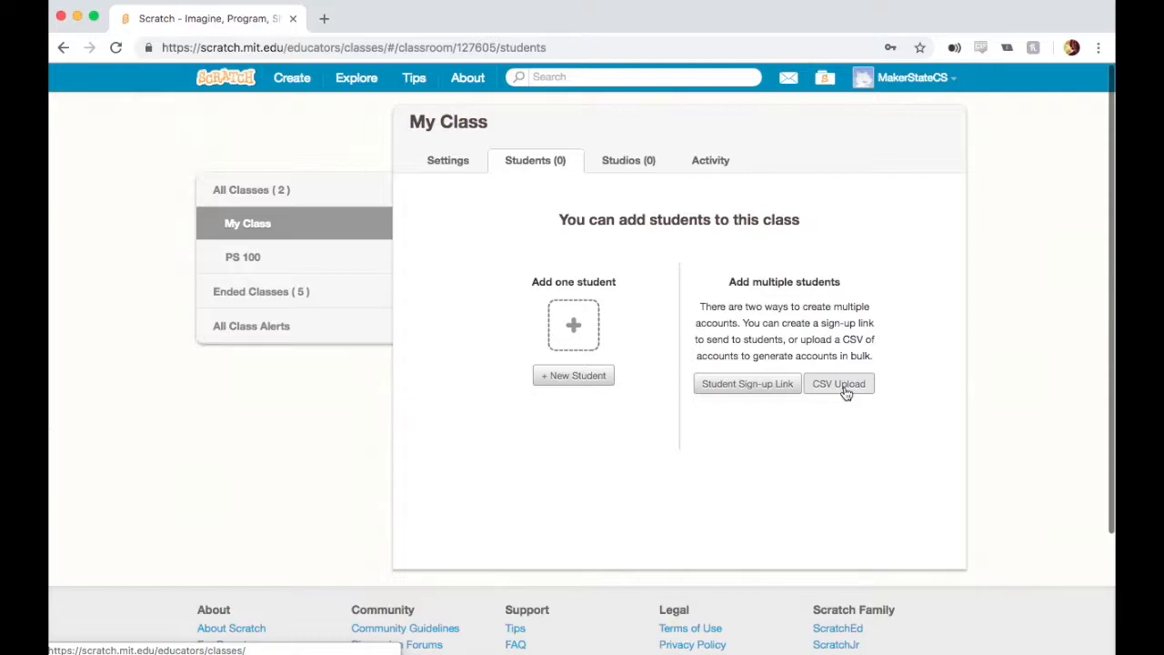
left_click(839, 382)
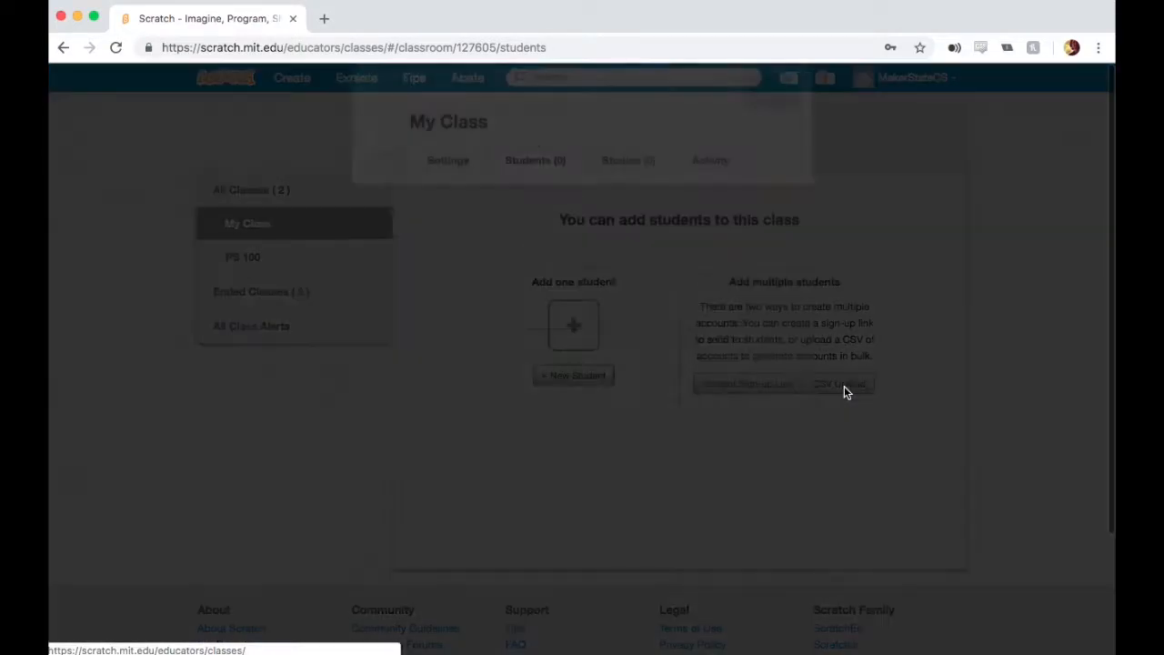
left_click(838, 382)
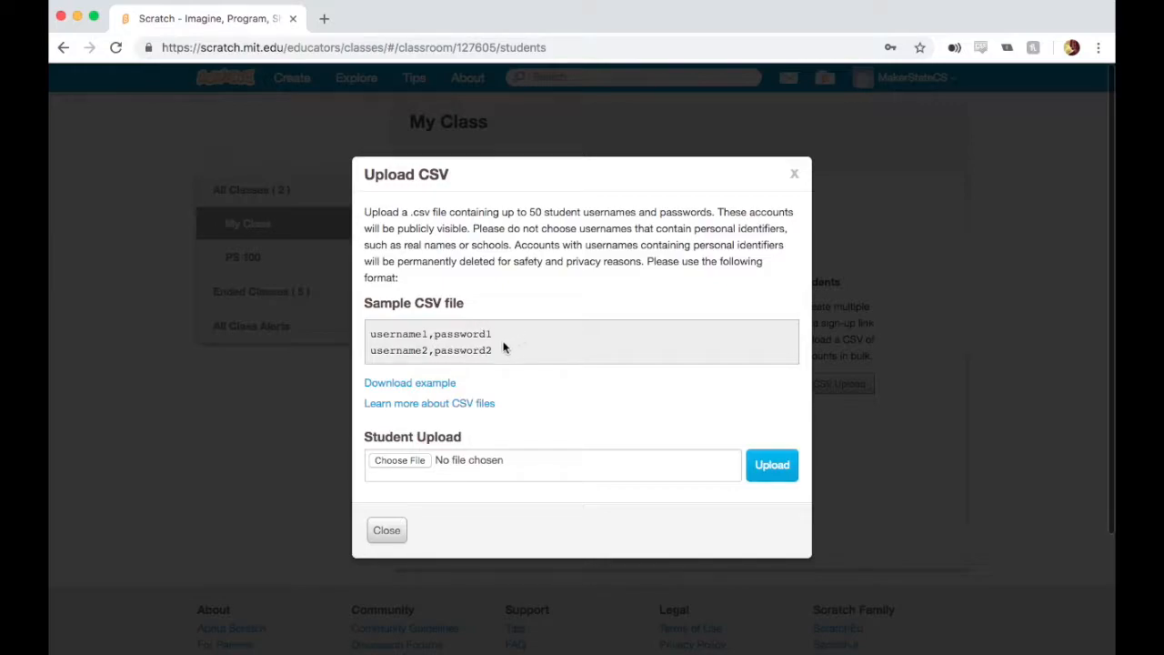
mouse_move(506, 361)
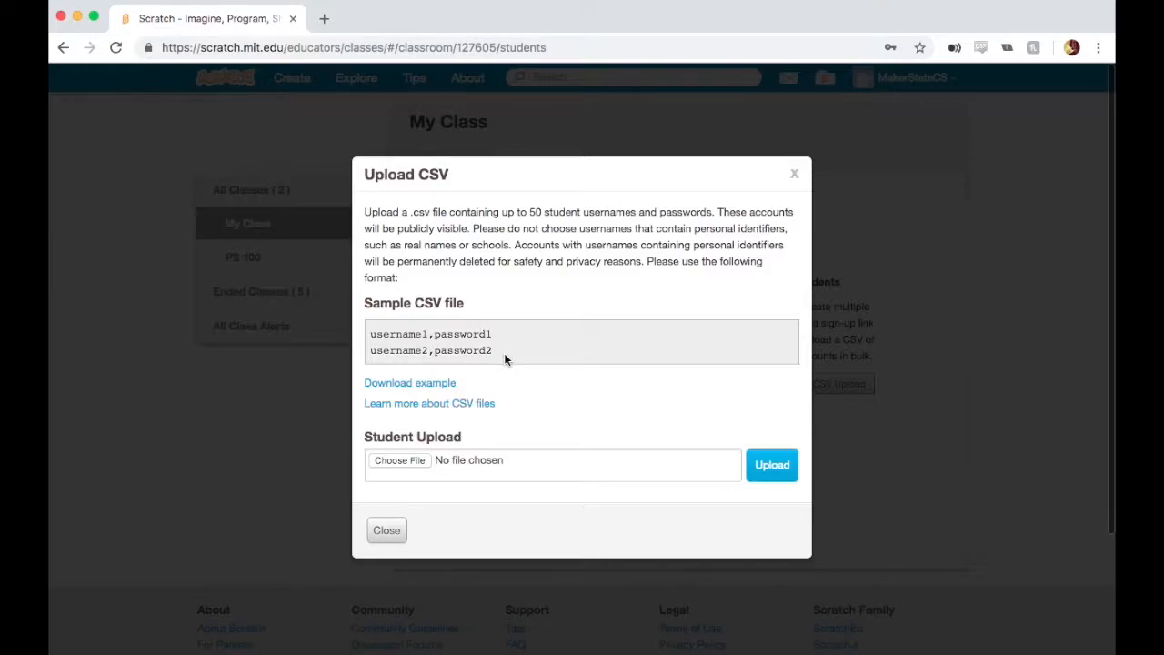
mouse_move(511, 360)
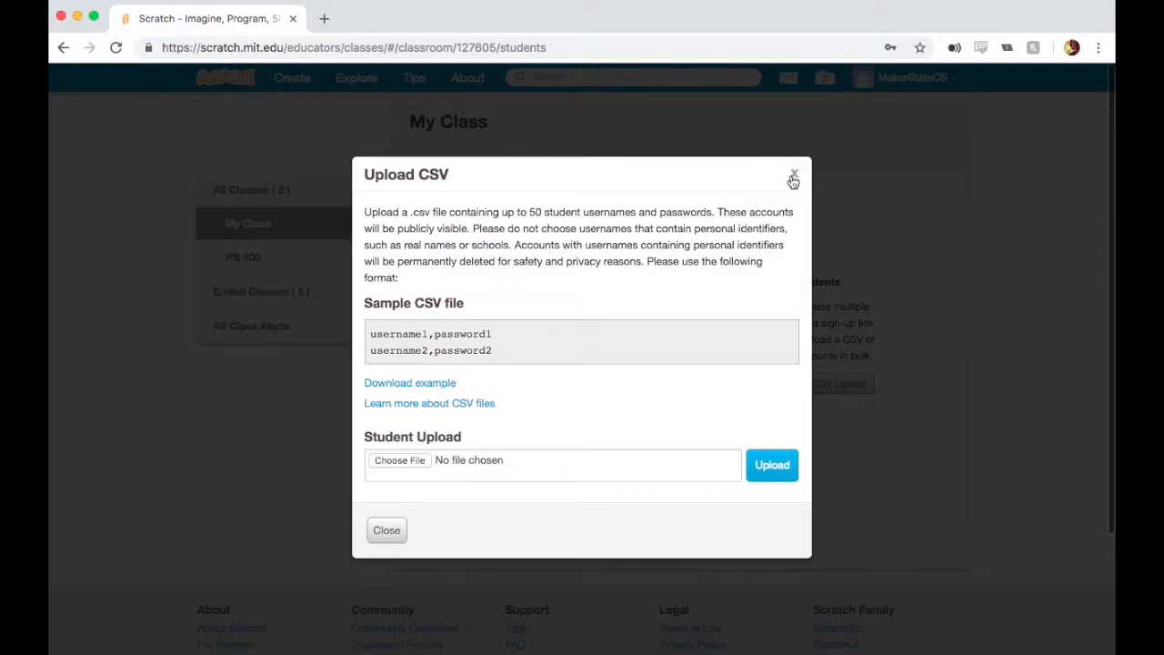
left_click(793, 175)
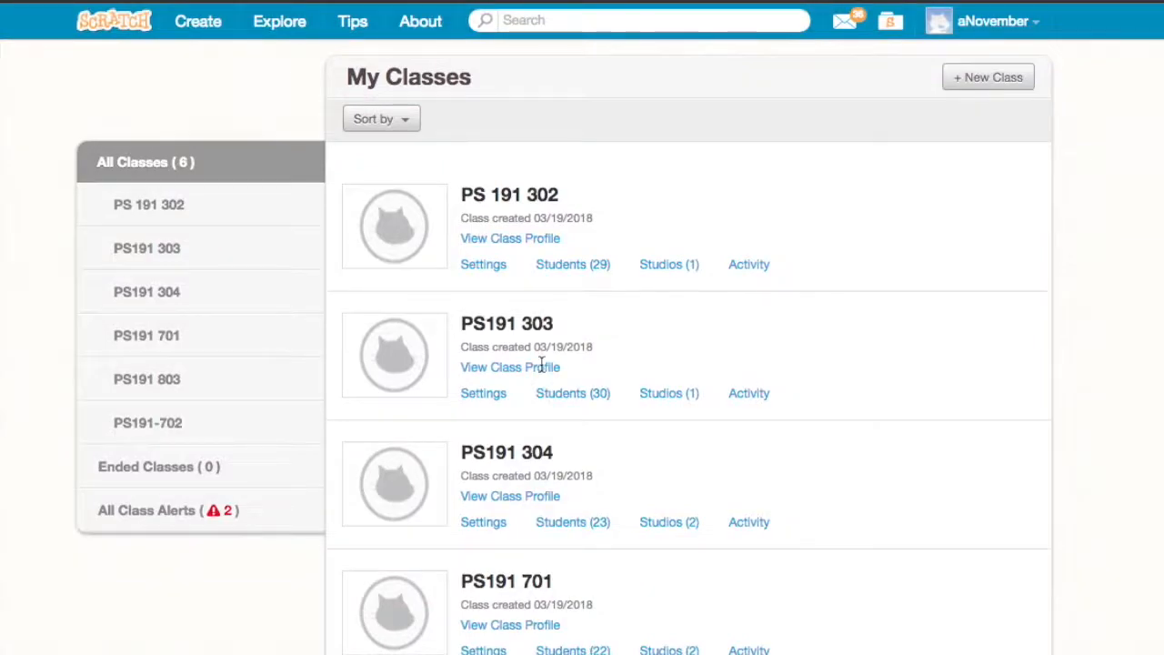
scroll("down", 3)
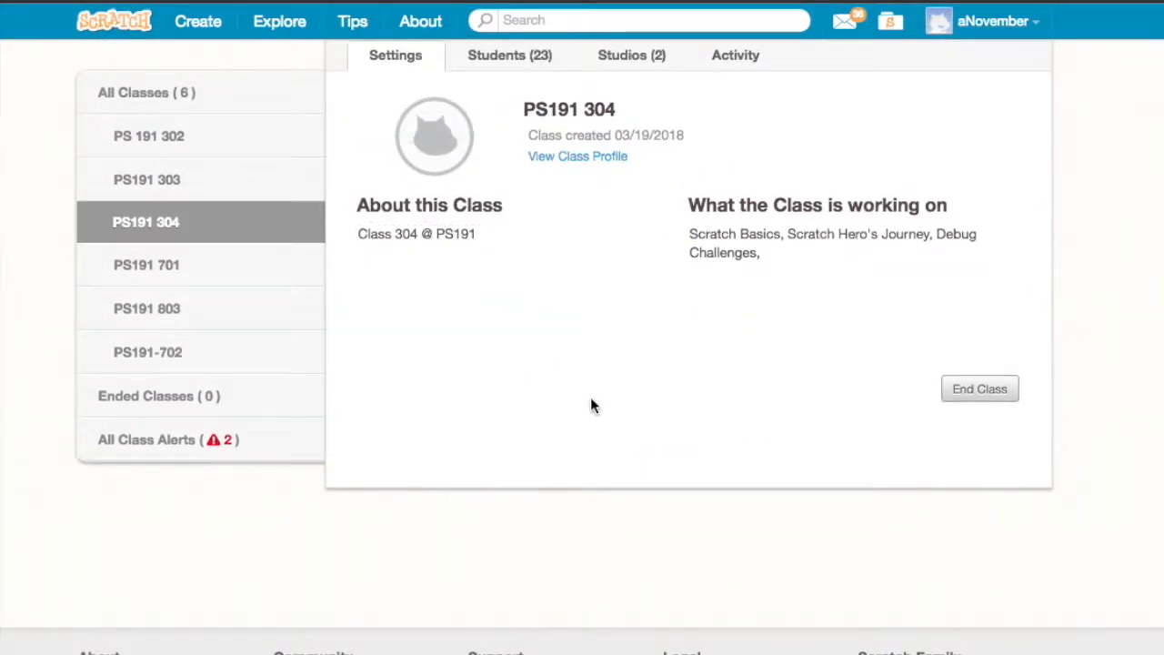
left_click(510, 55)
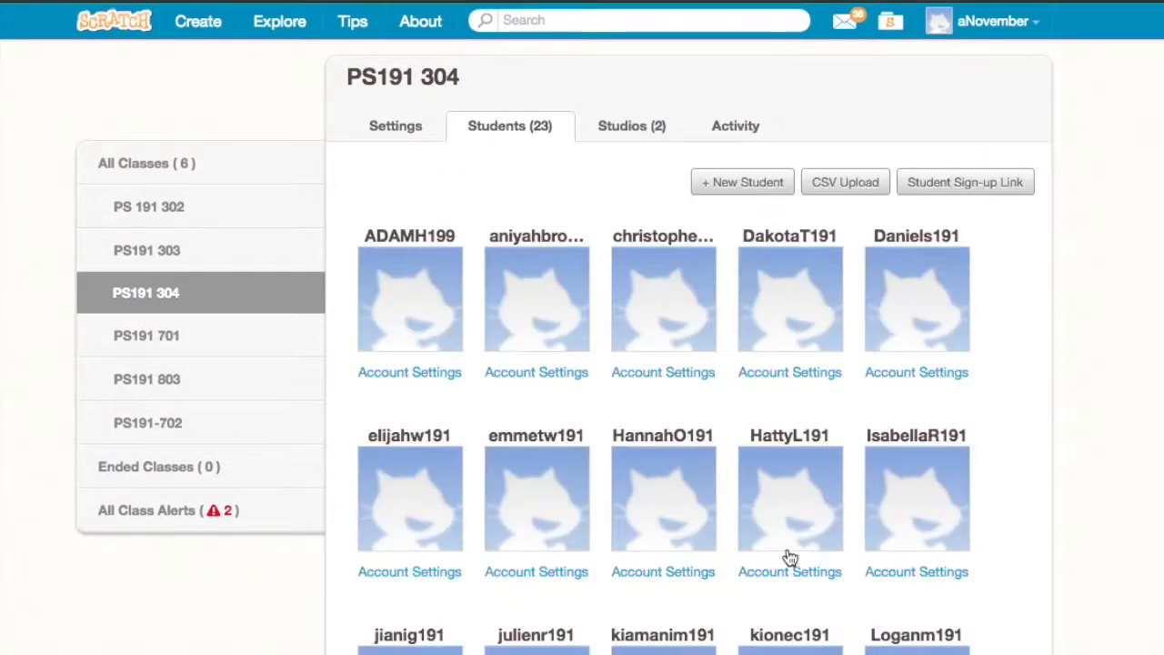
scroll("down", 3)
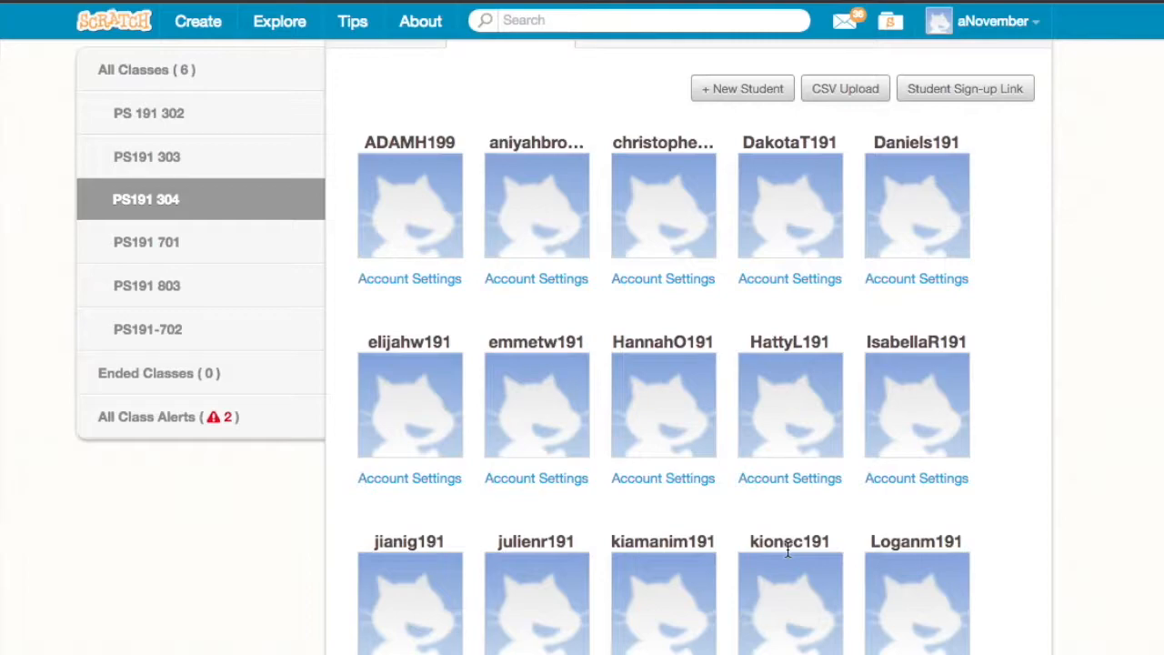
mouse_move(754, 513)
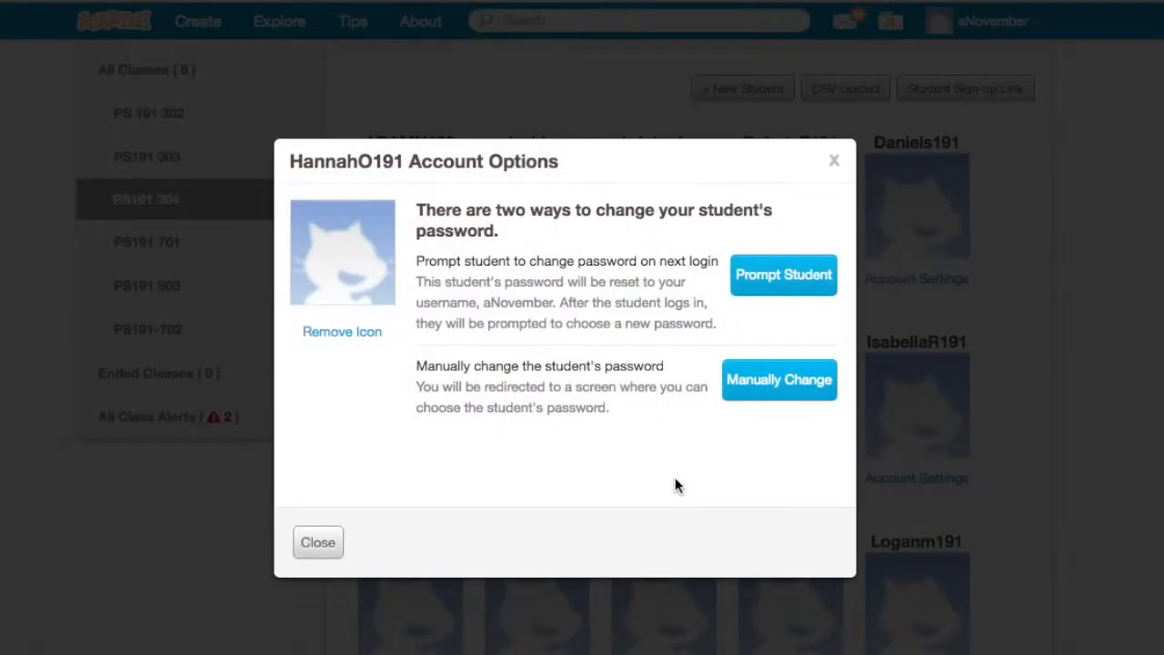
mouse_move(762, 289)
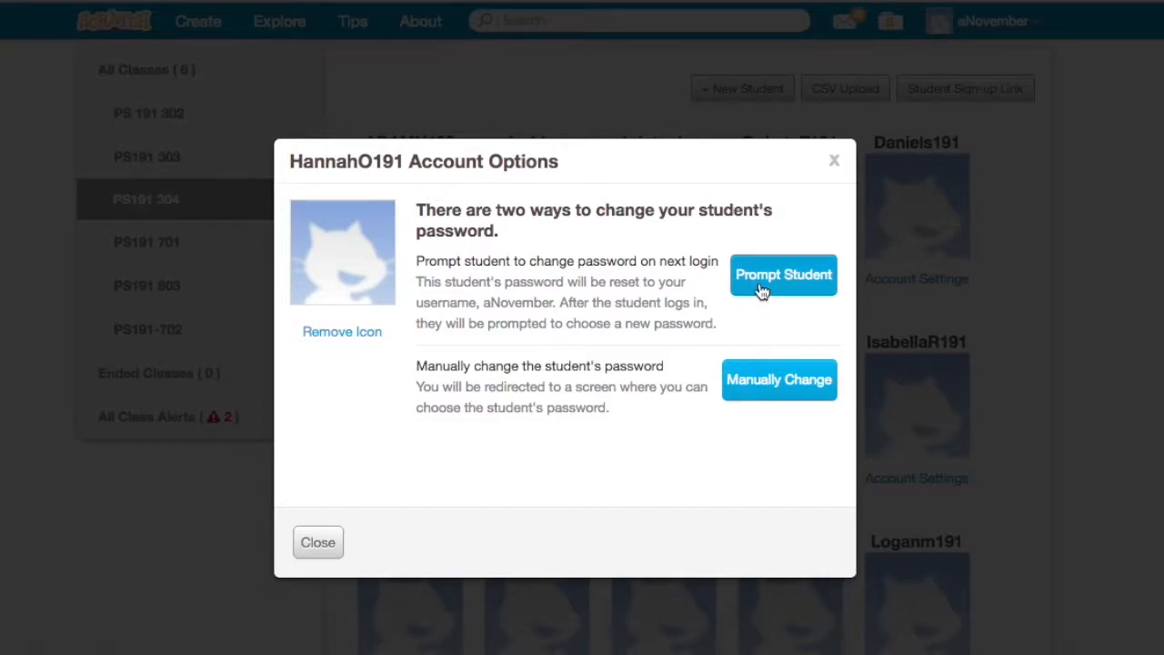
mouse_move(779, 380)
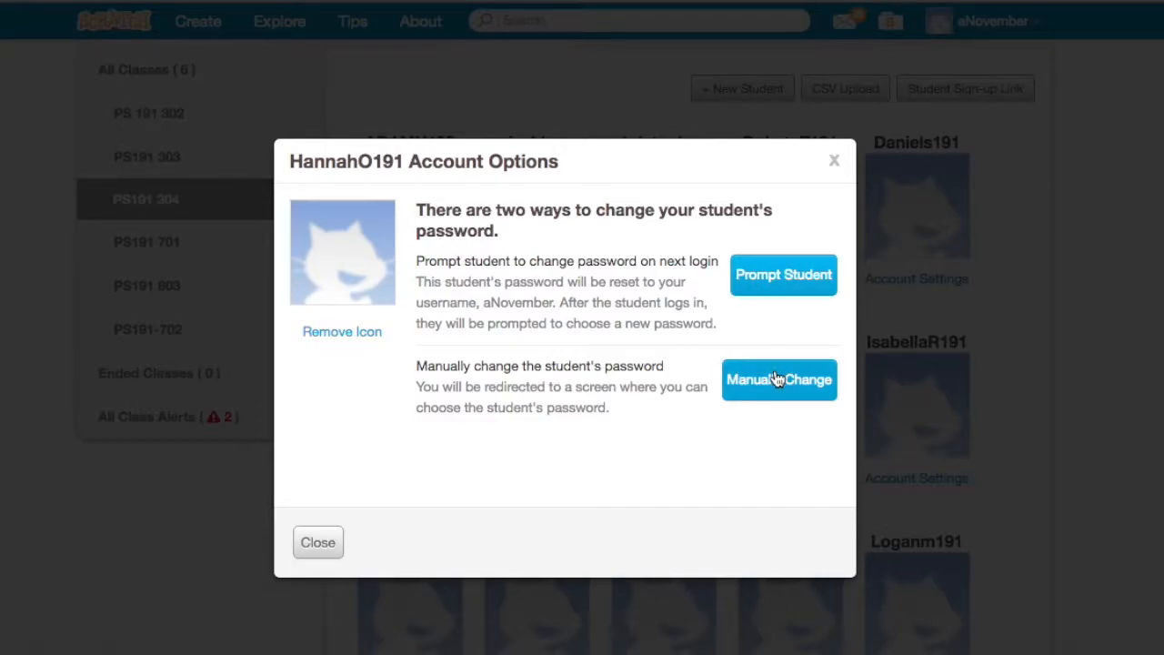
mouse_move(788, 274)
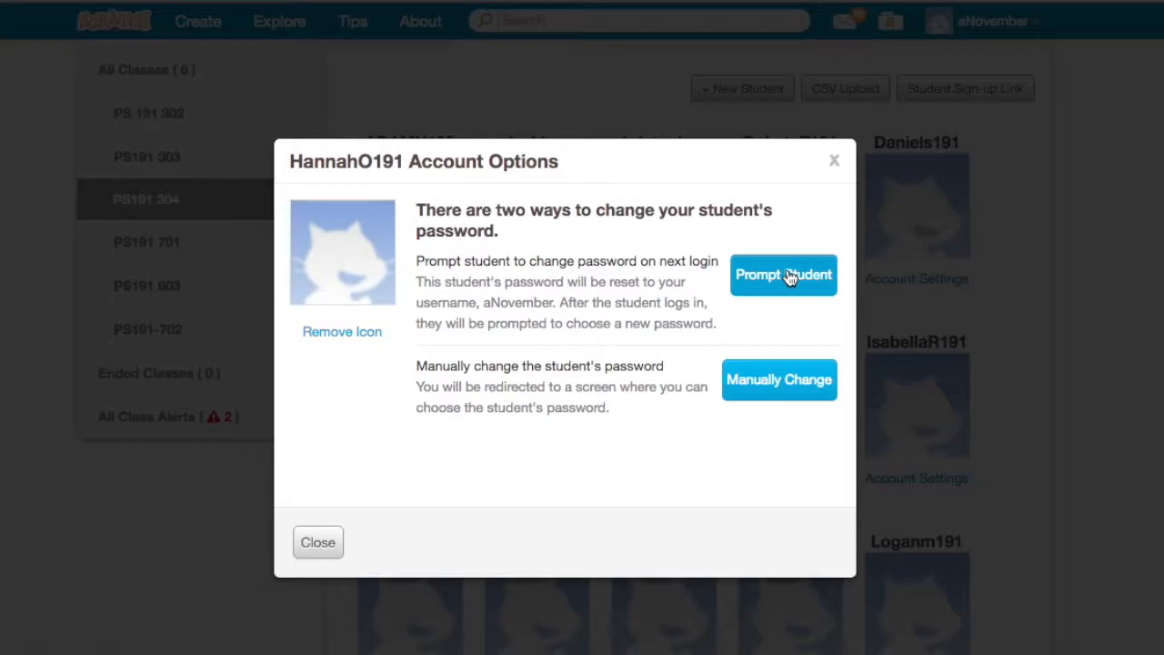
mouse_move(761, 413)
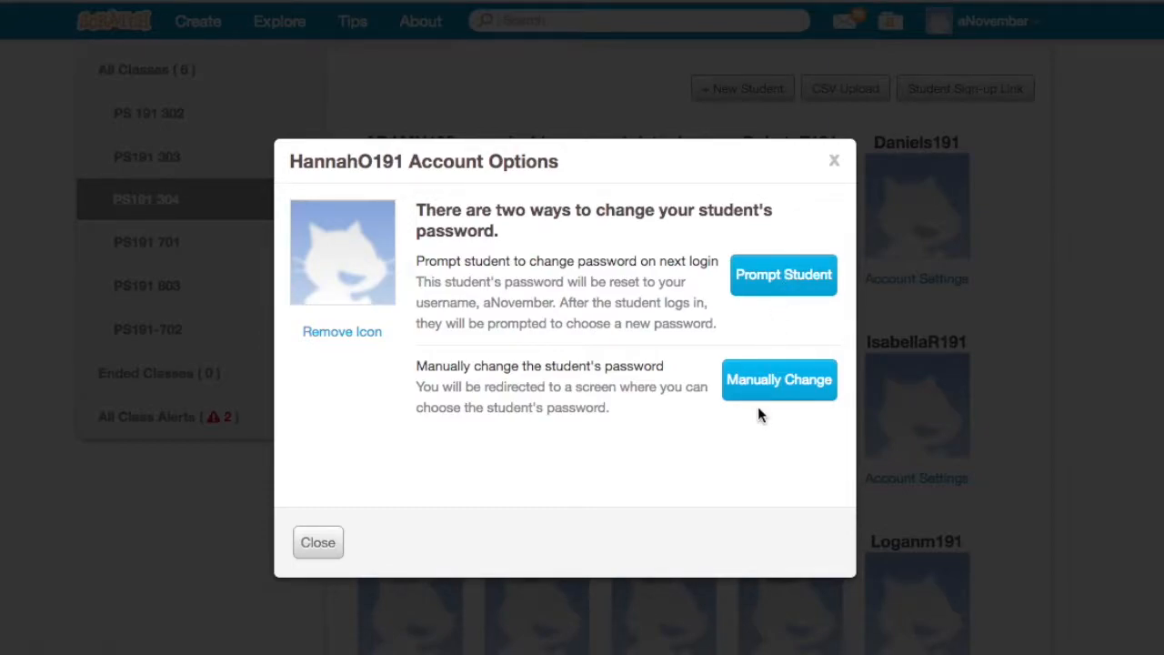
left_click(779, 380)
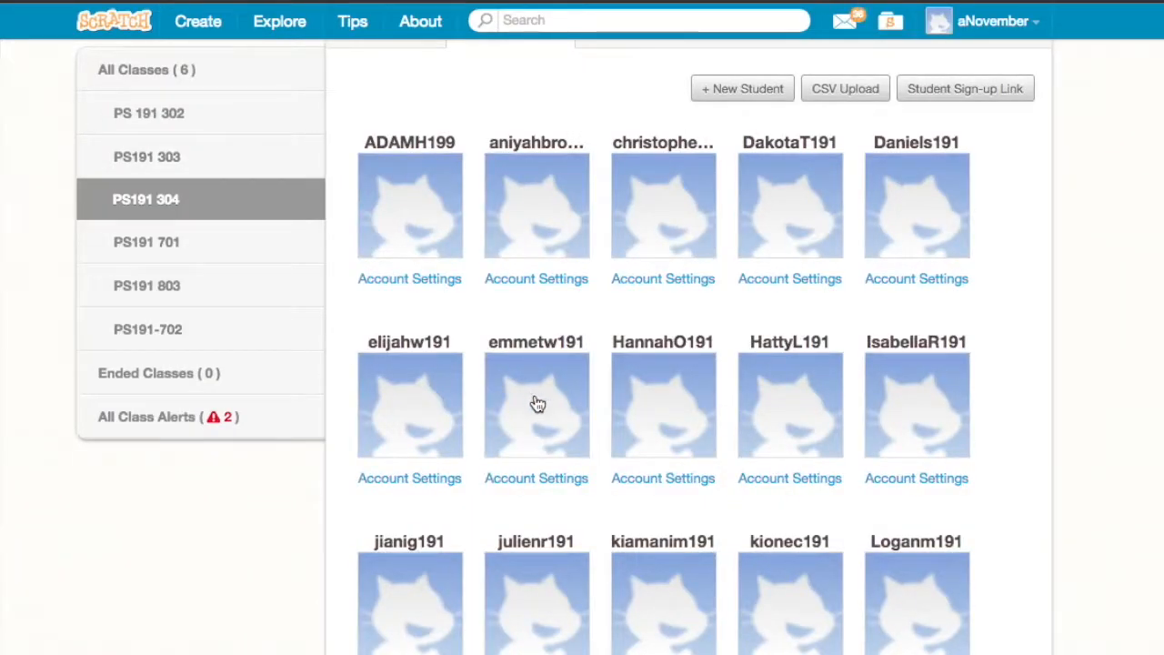
left_click(537, 402)
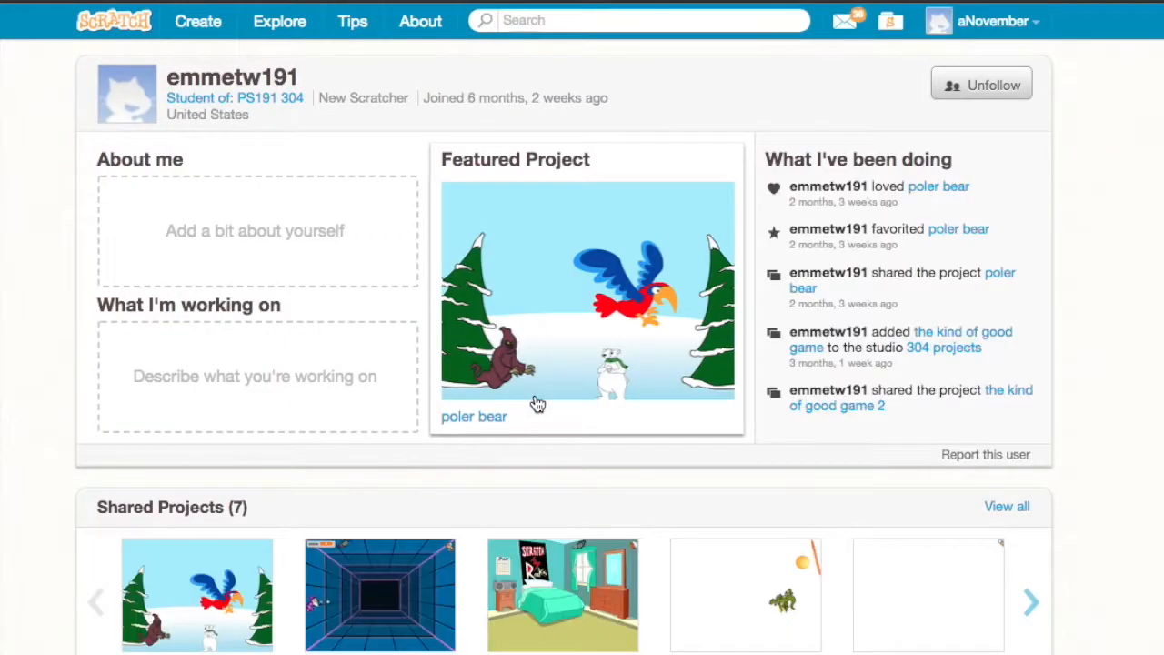
scroll("down", 3)
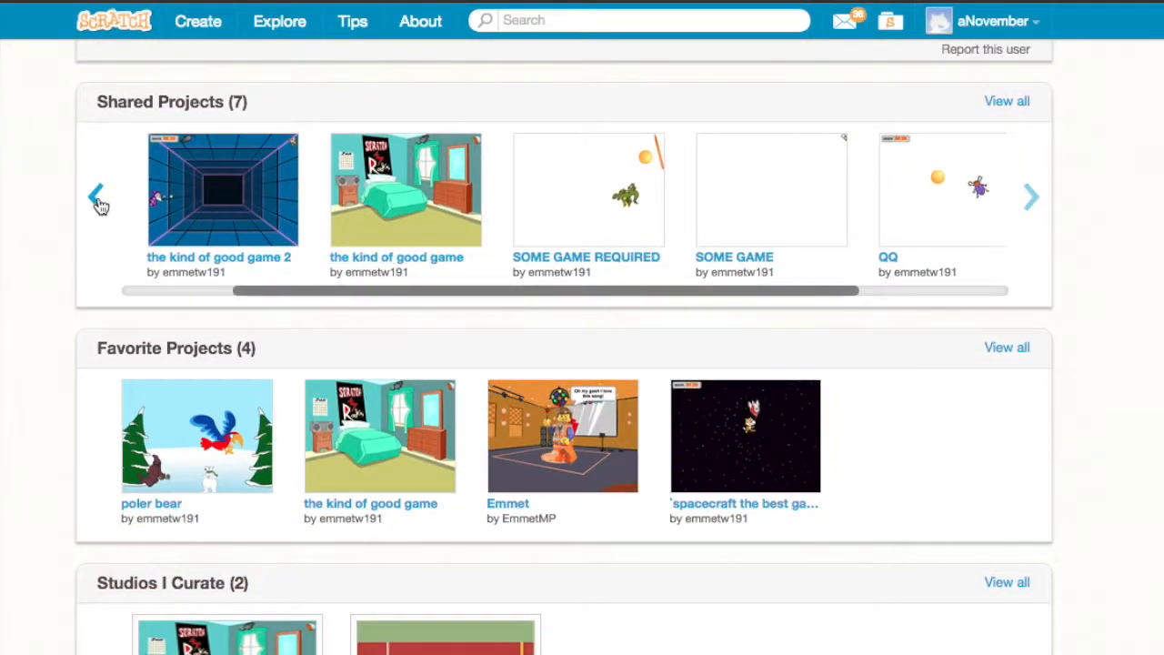
left_click(91, 197)
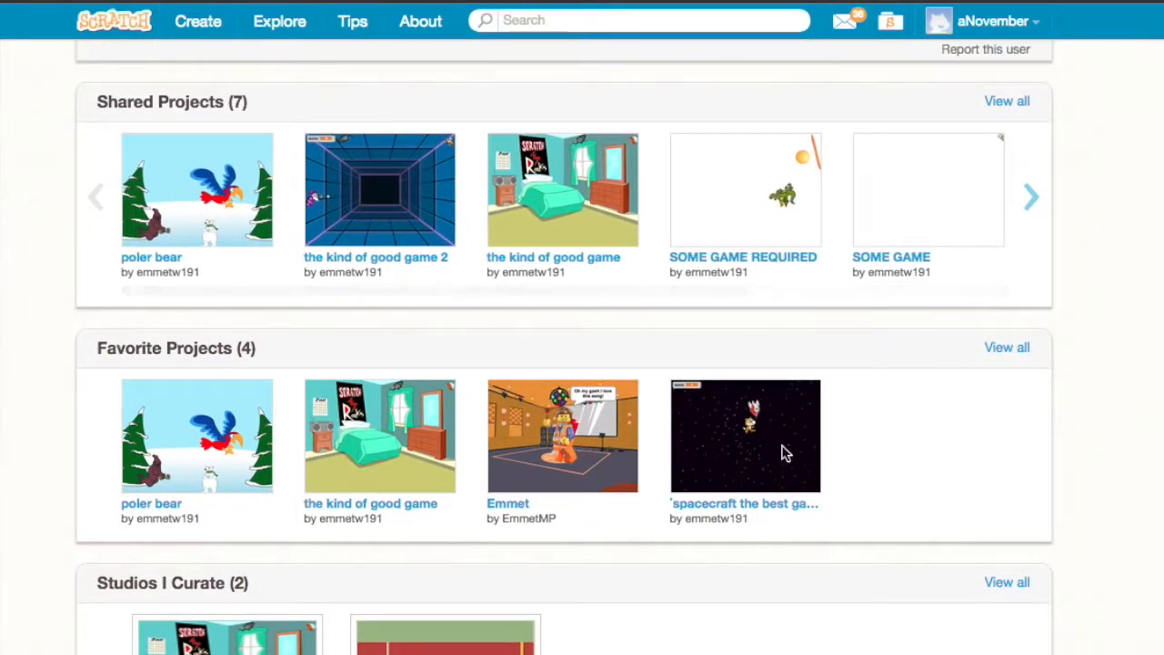
scroll("down", 3)
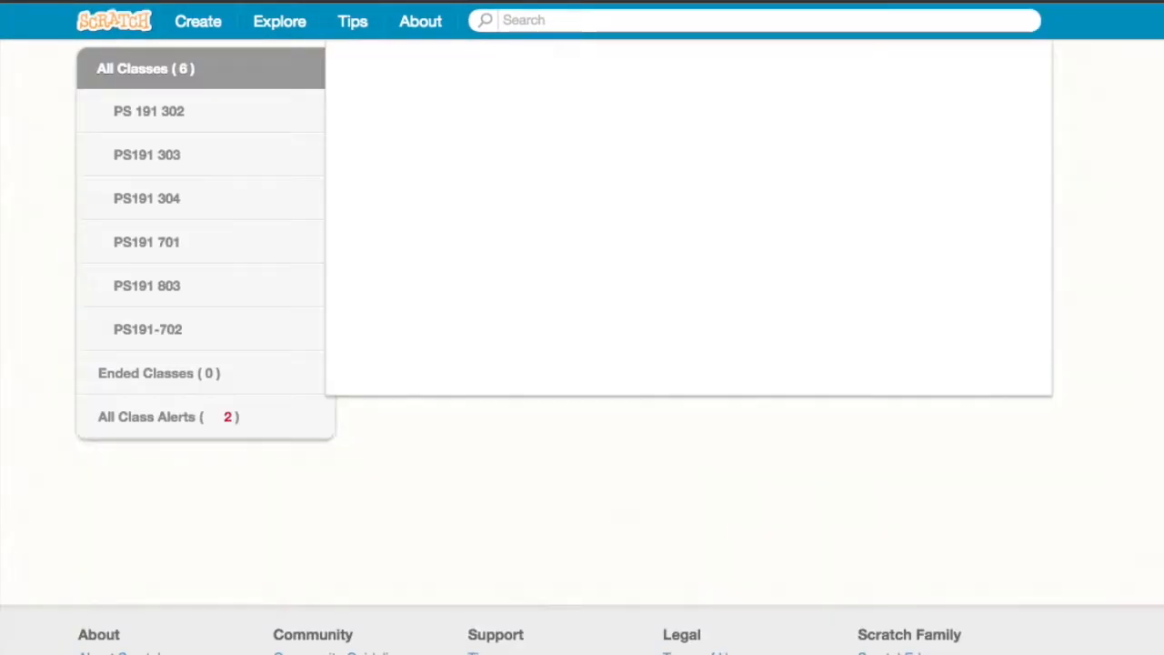
left_click(145, 199)
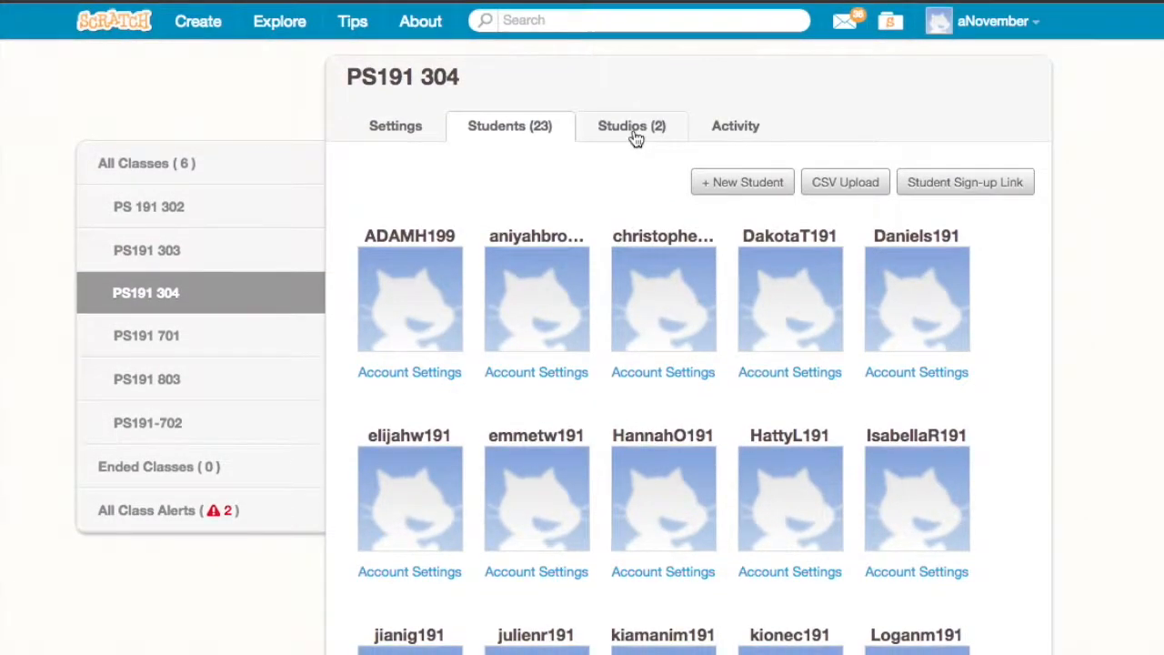
From the Studios tab, view the '304 projects' studio with its six student projects.
left_click(632, 126)
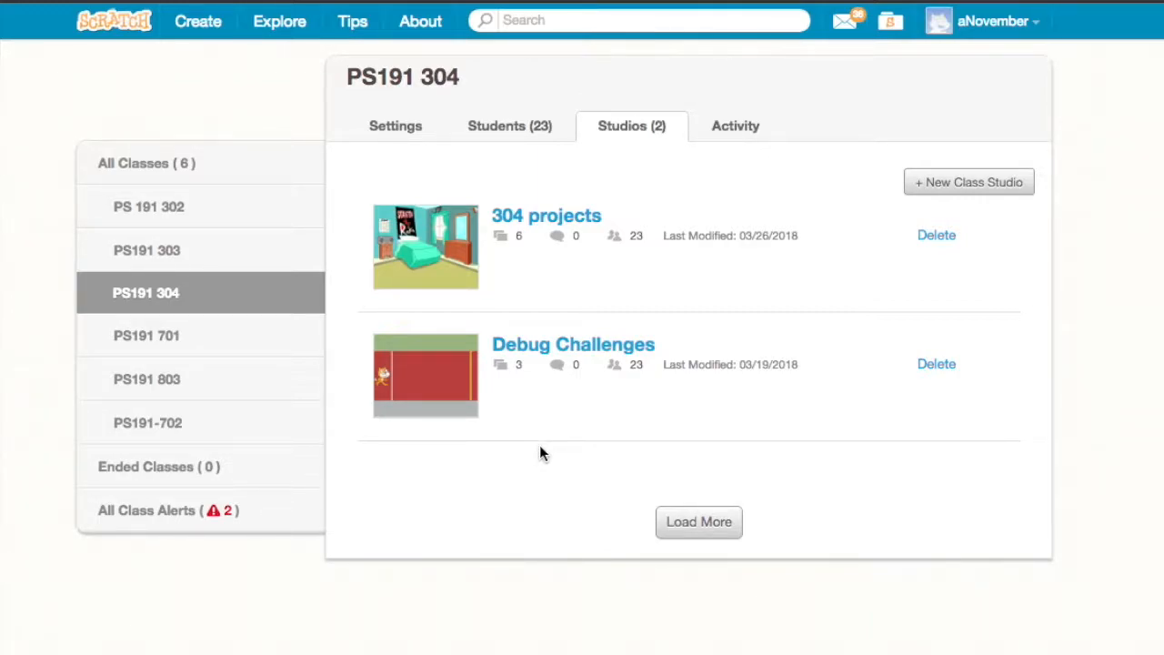
left_click(546, 215)
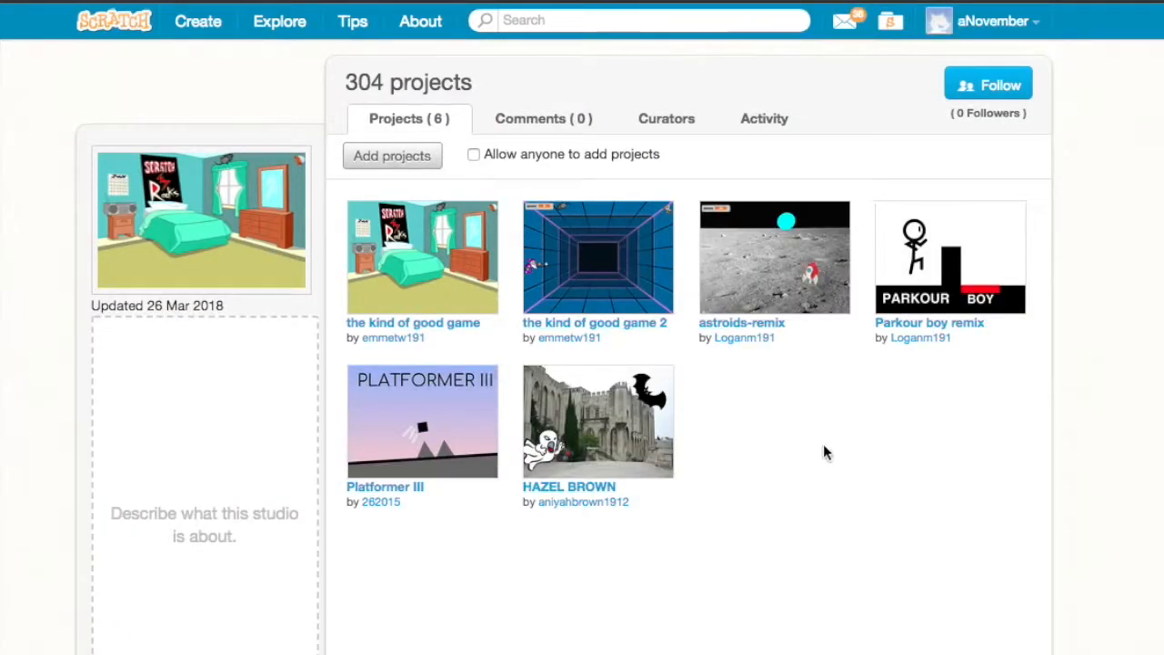
mouse_move(822, 480)
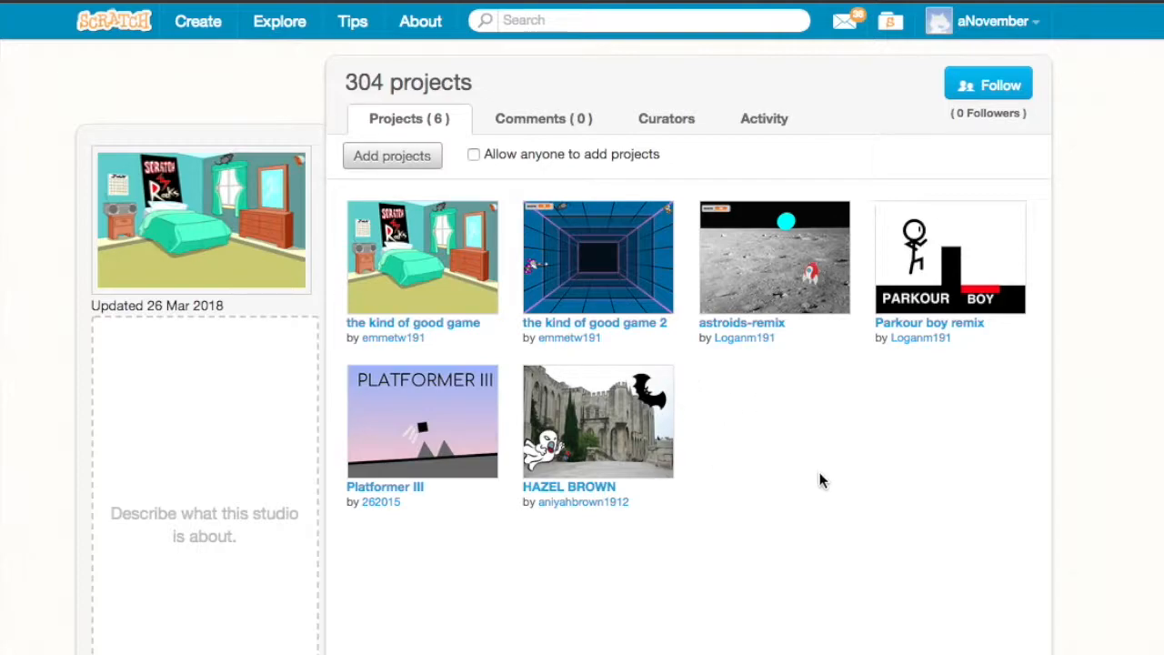
mouse_move(1012, 412)
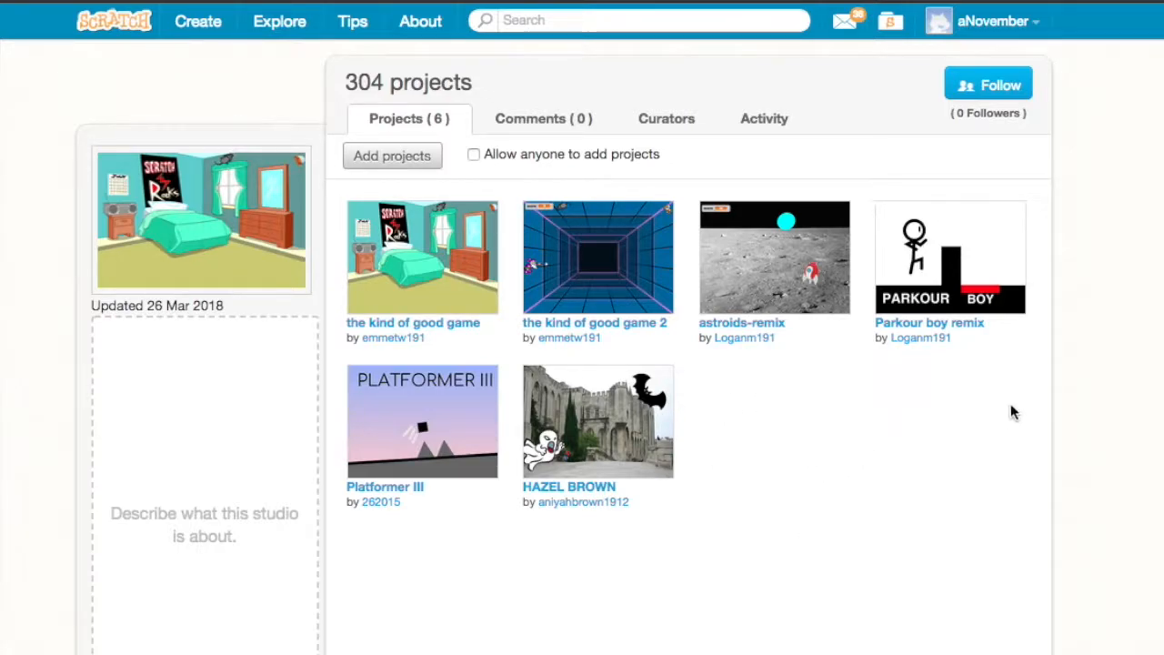
mouse_move(565, 546)
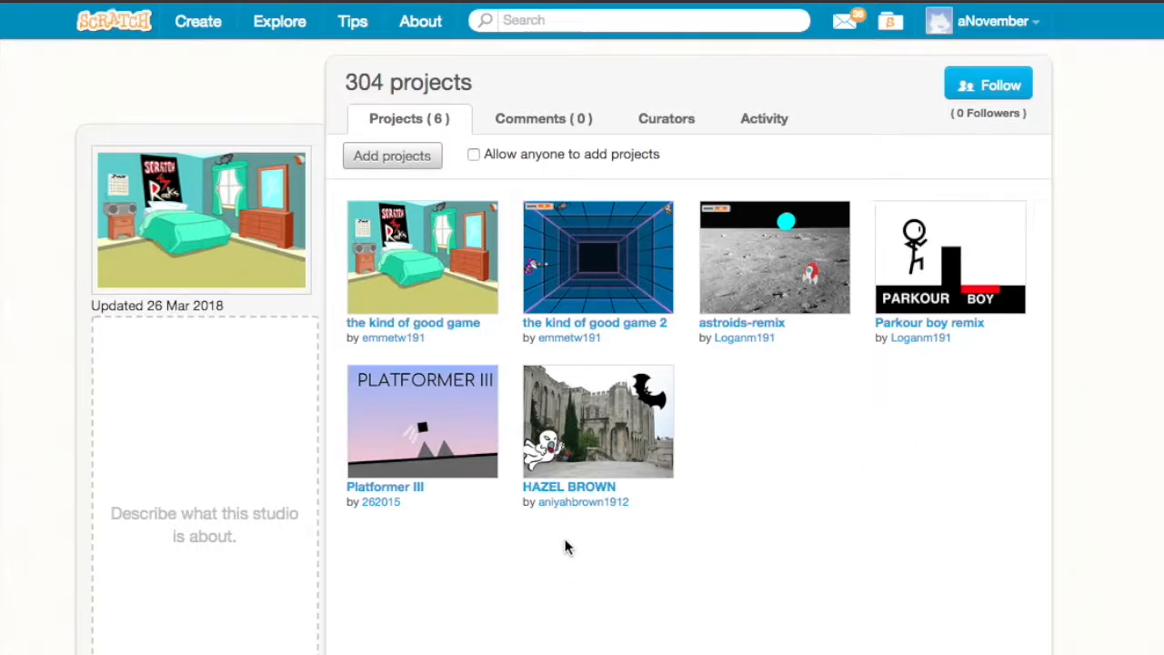
mouse_move(495, 204)
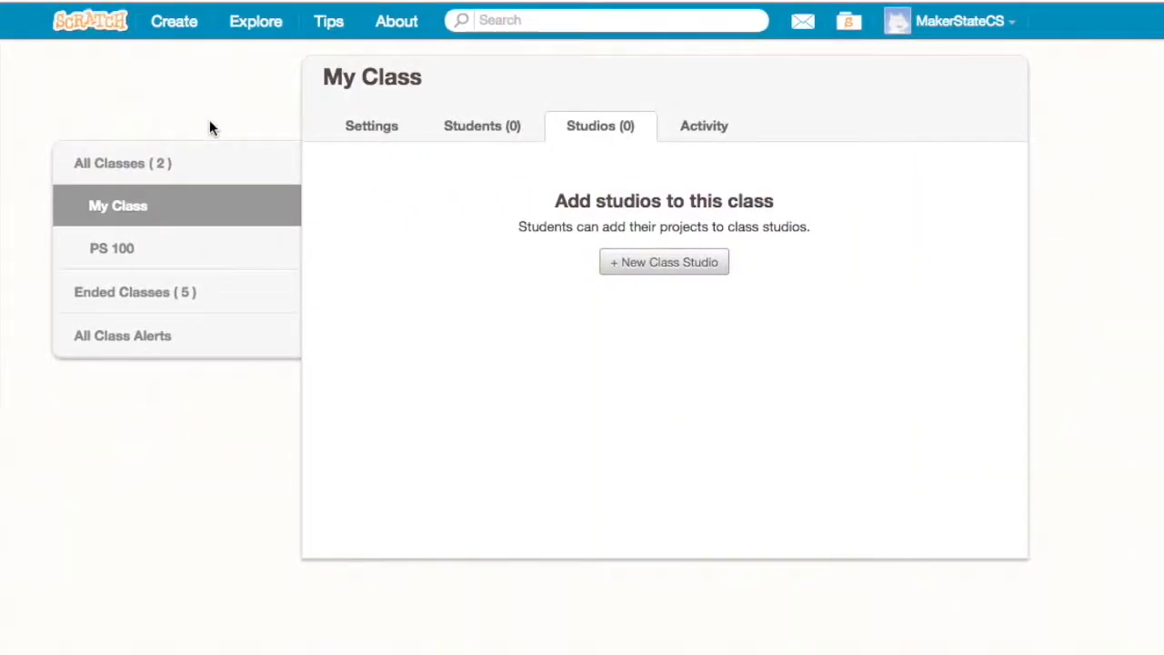
mouse_move(310, 218)
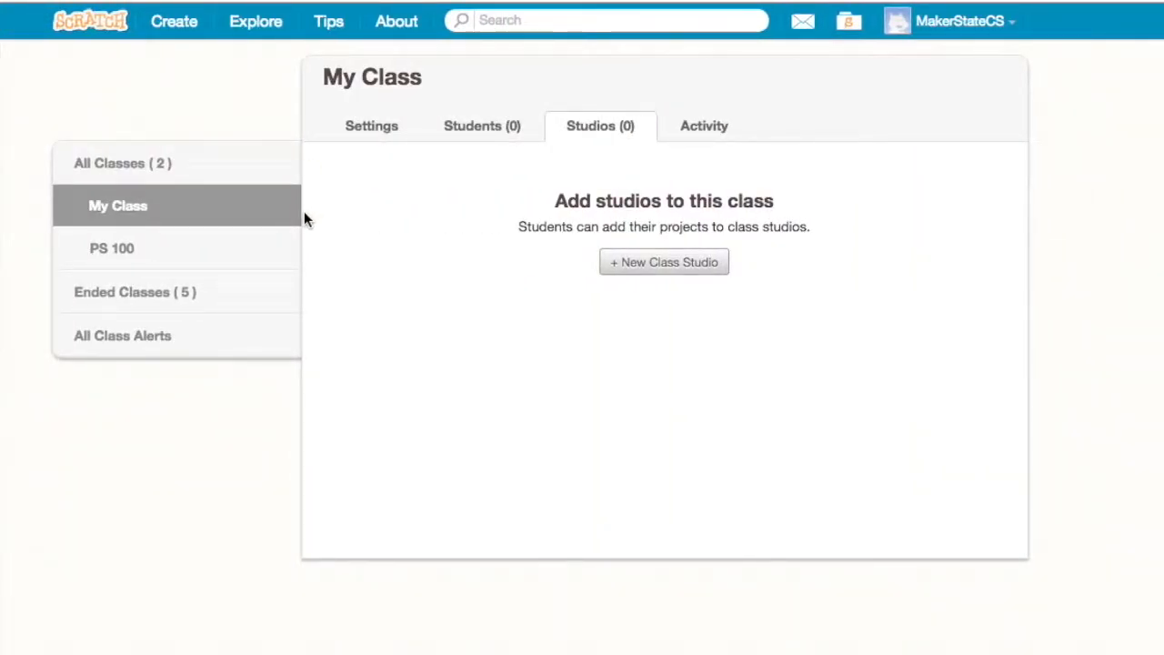
mouse_move(390, 211)
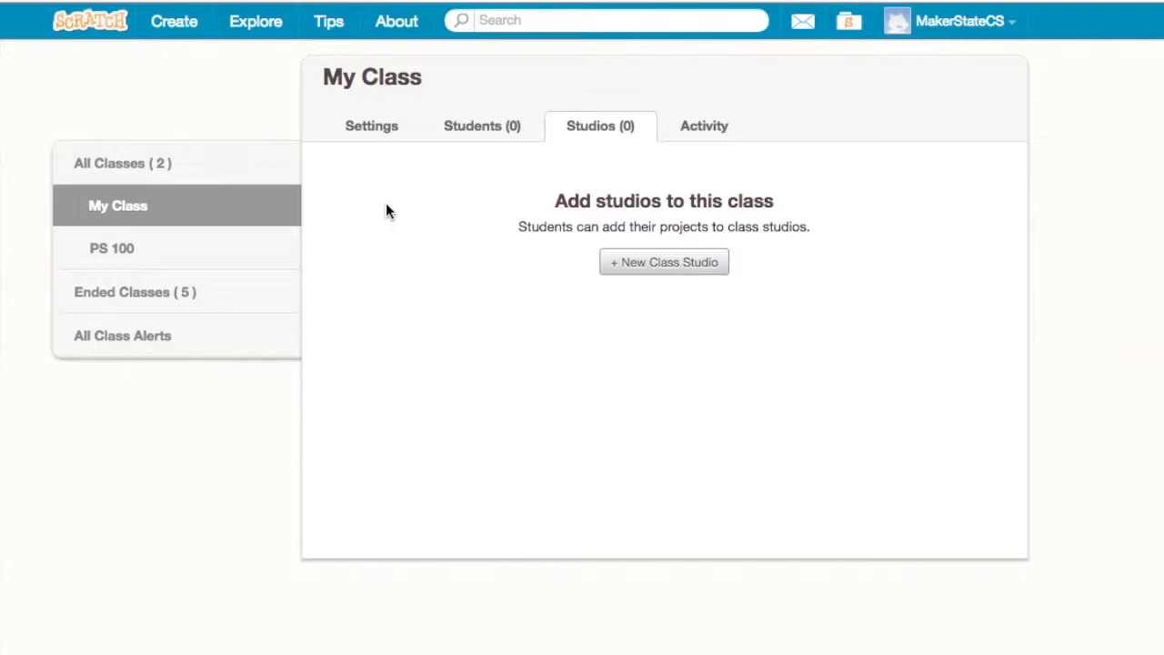